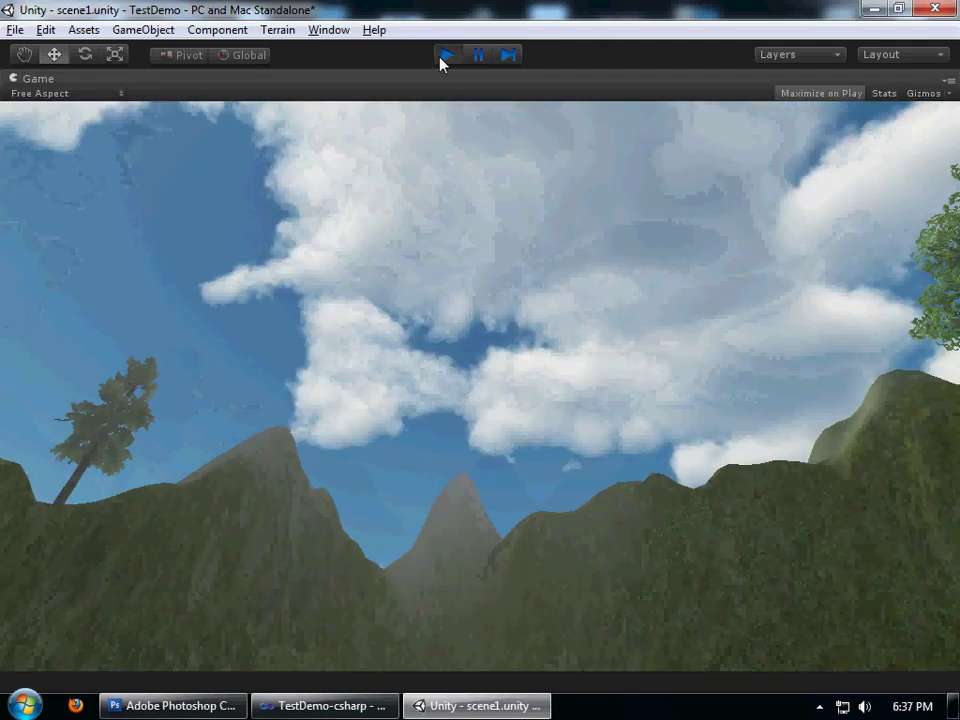
Stop the TestDemo play test, select the MiniMap folder, and open the GameObject menu
left_click(446, 54)
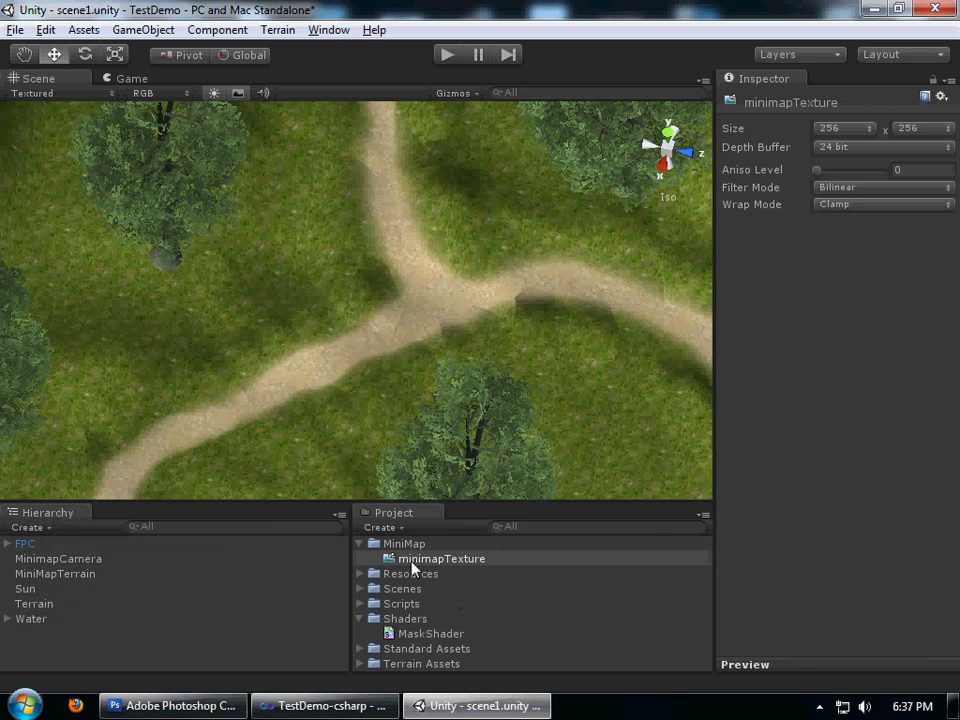
left_click(404, 543)
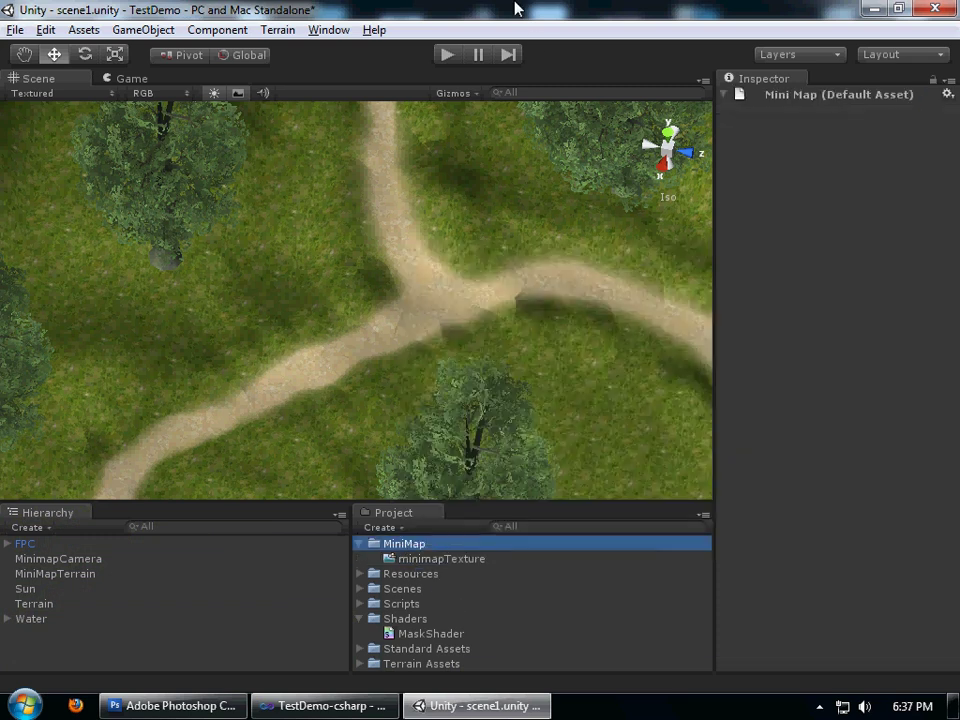
left_click(142, 29)
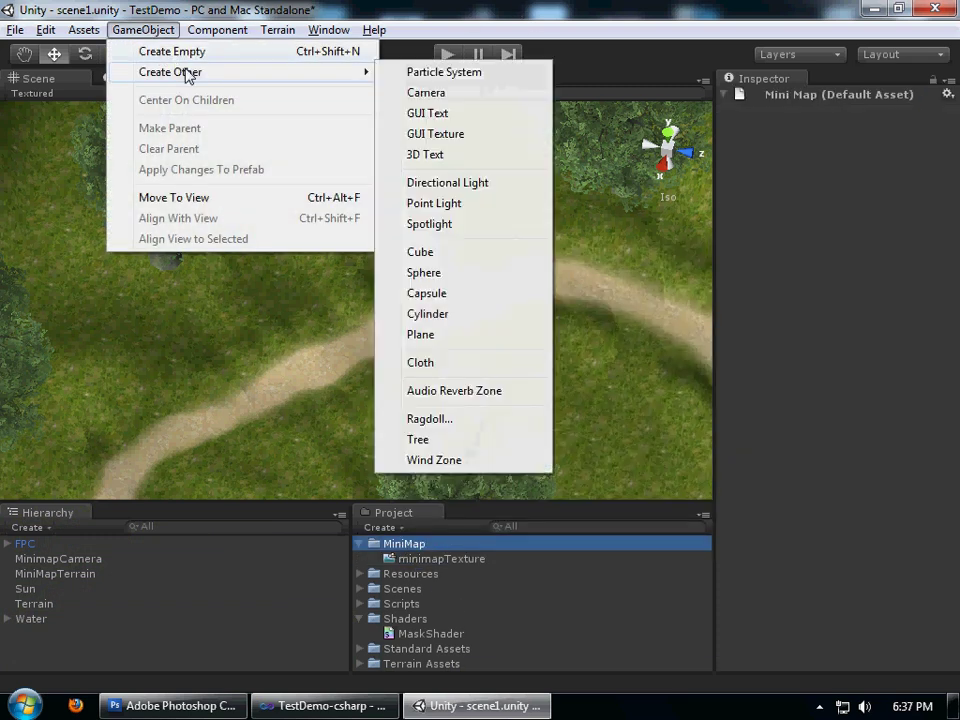
mouse_move(178, 51)
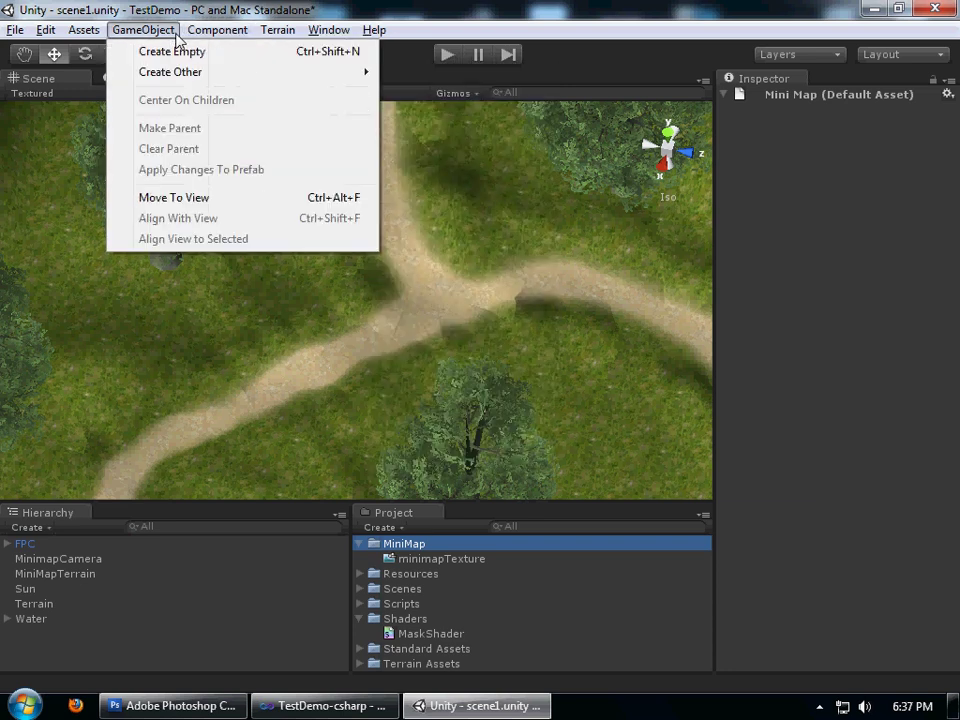
Create a plane with a minimaptexture material and check the MinimapCamera's settings
left_click(217, 29)
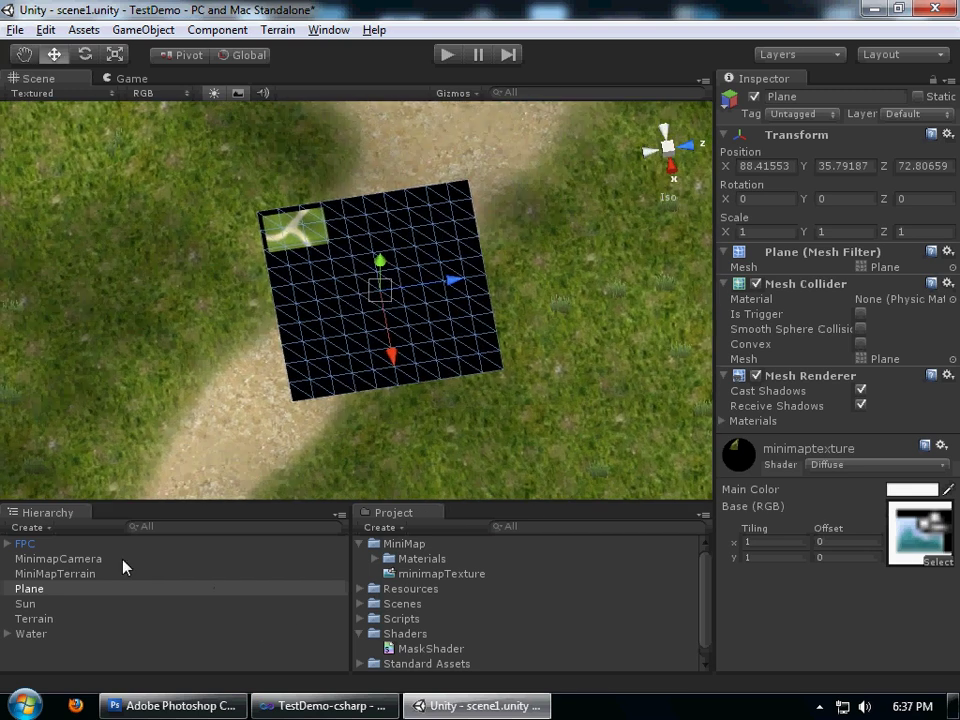
left_click(58, 558)
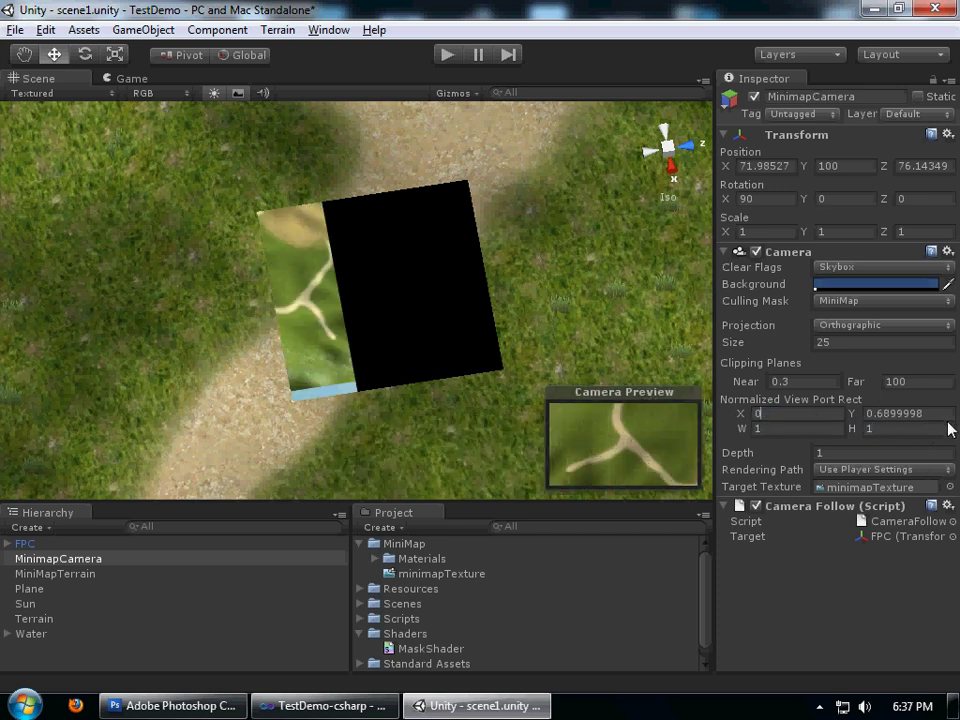
left_click(29, 588)
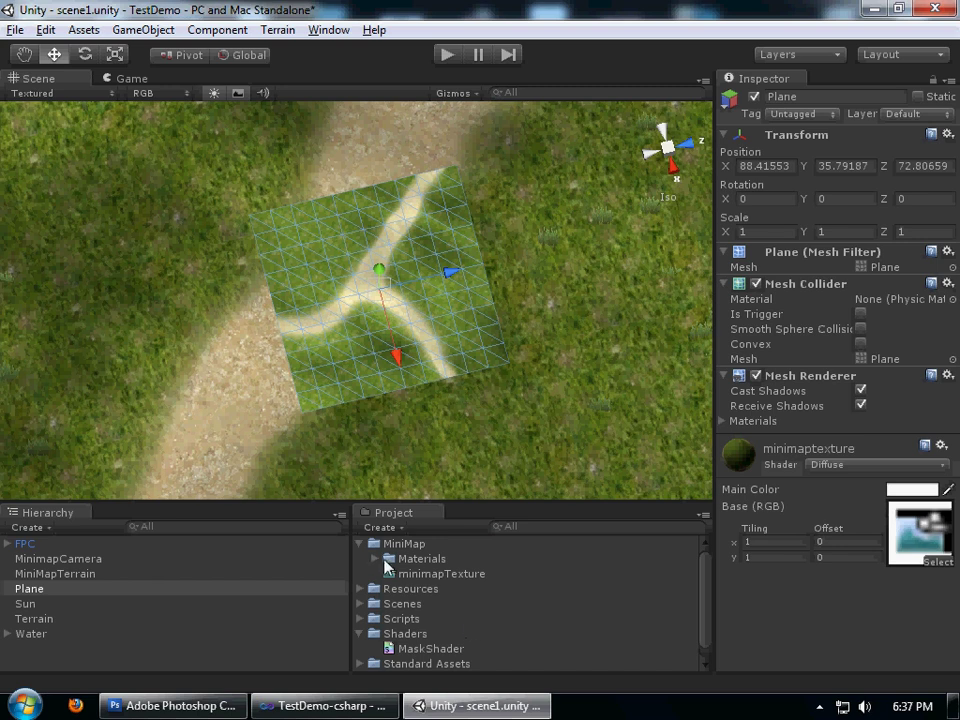
Expand Materials and switch the minimaptexture material to the Custom/Mask shader
left_click(454, 573)
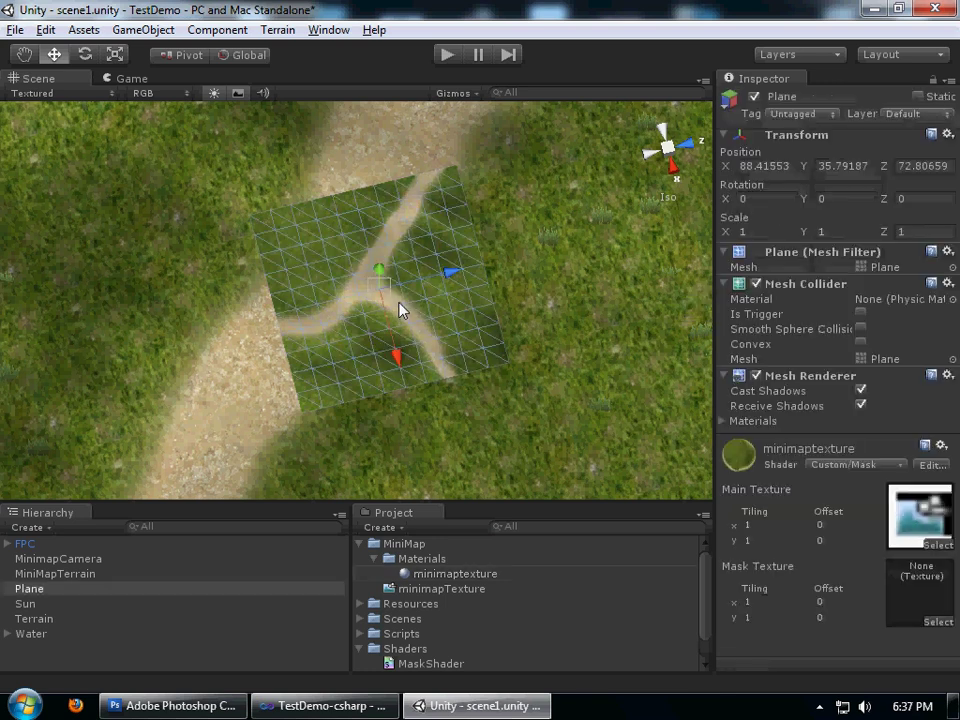
left_click(454, 573)
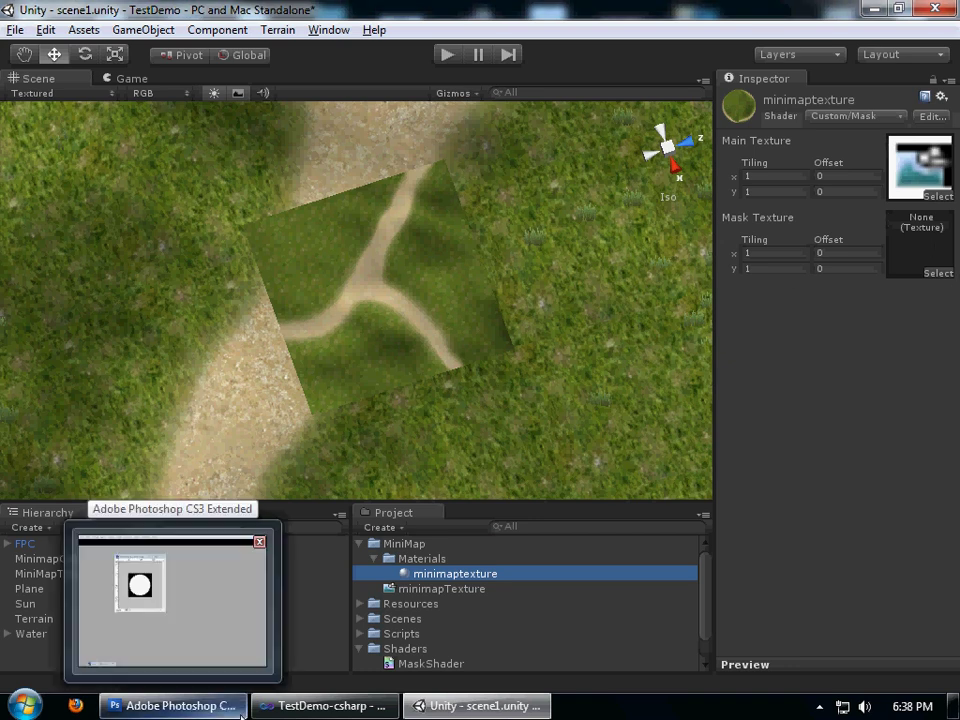
Switch to Photoshop and check the circle image's 128×128 size without changing it
left_click(170, 705)
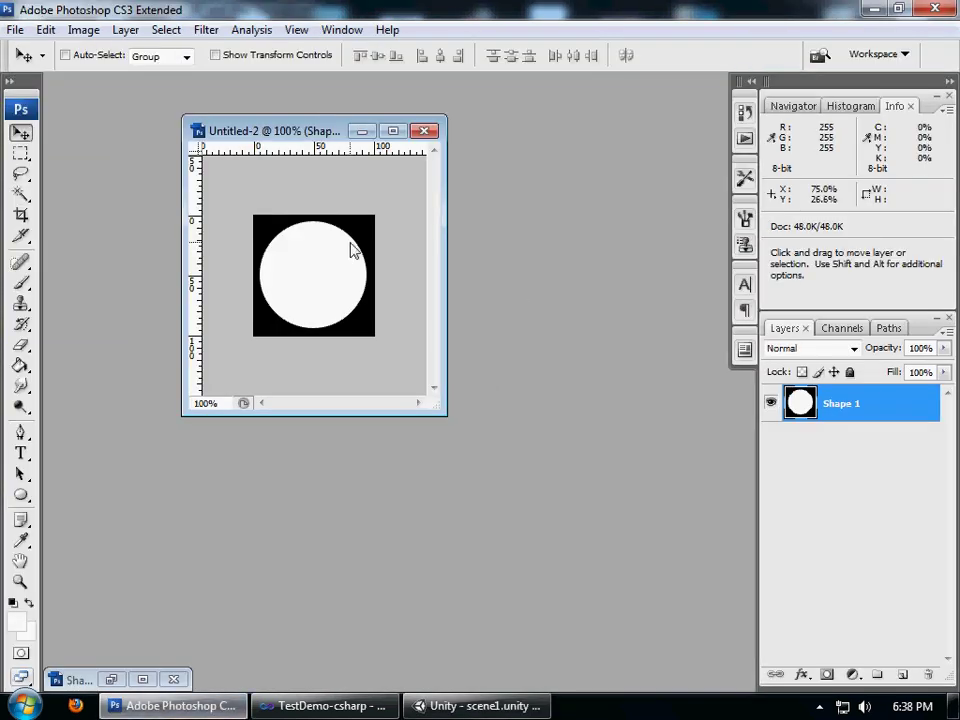
mouse_move(285, 208)
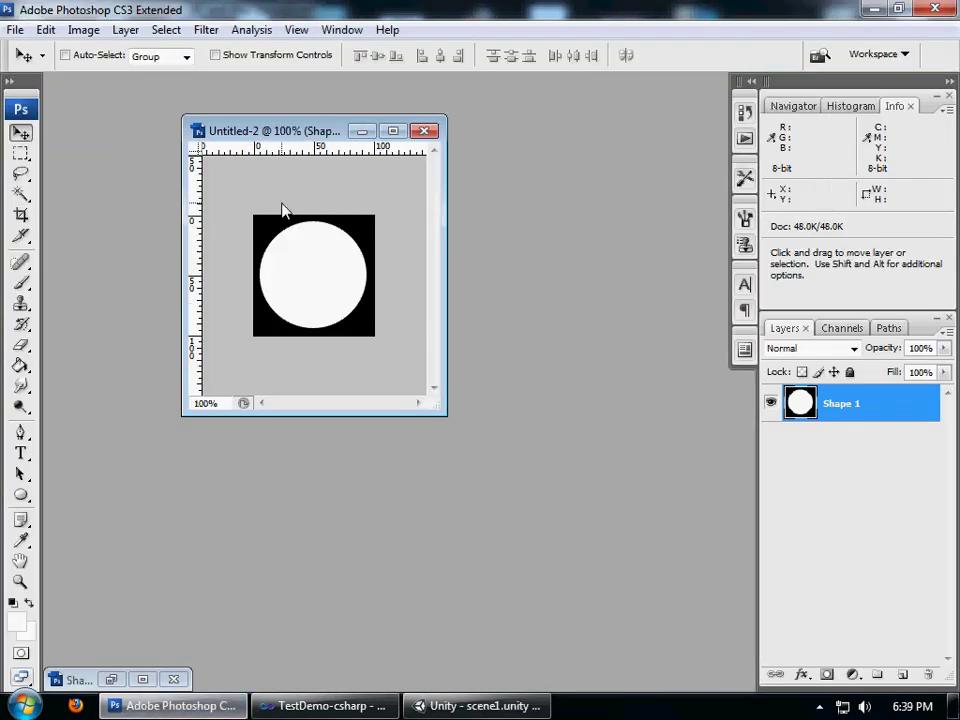
mouse_move(350, 203)
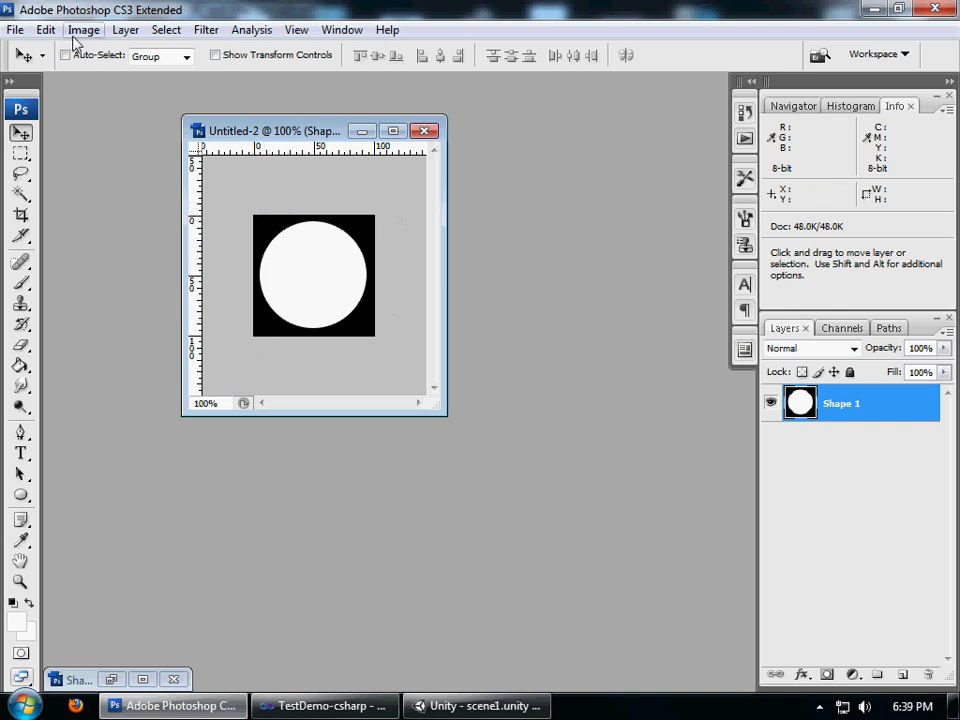
left_click(83, 29)
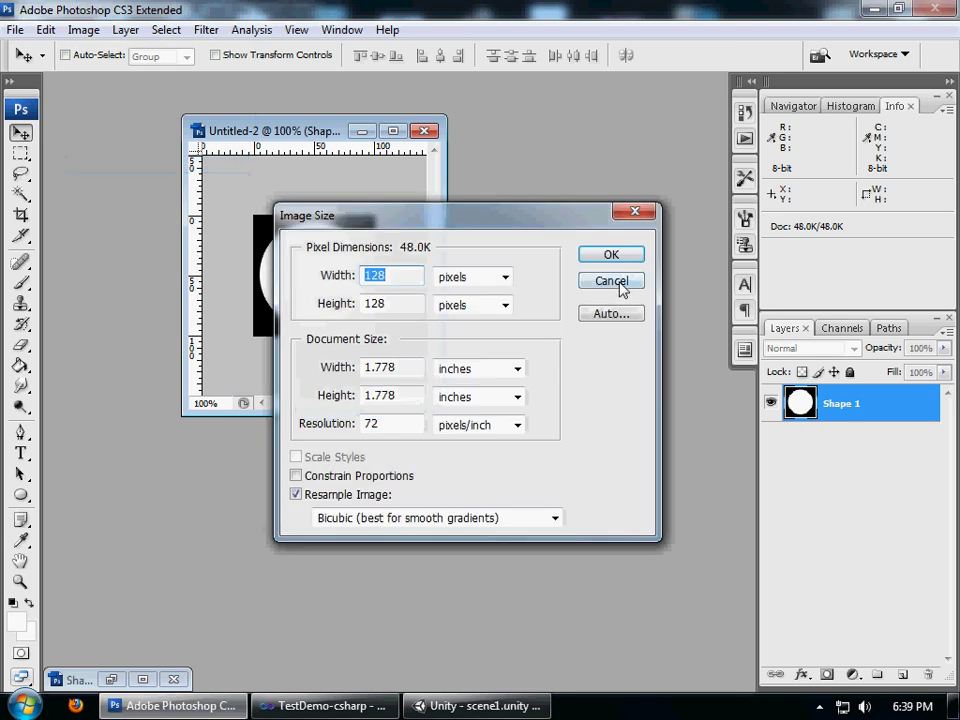
left_click(611, 281)
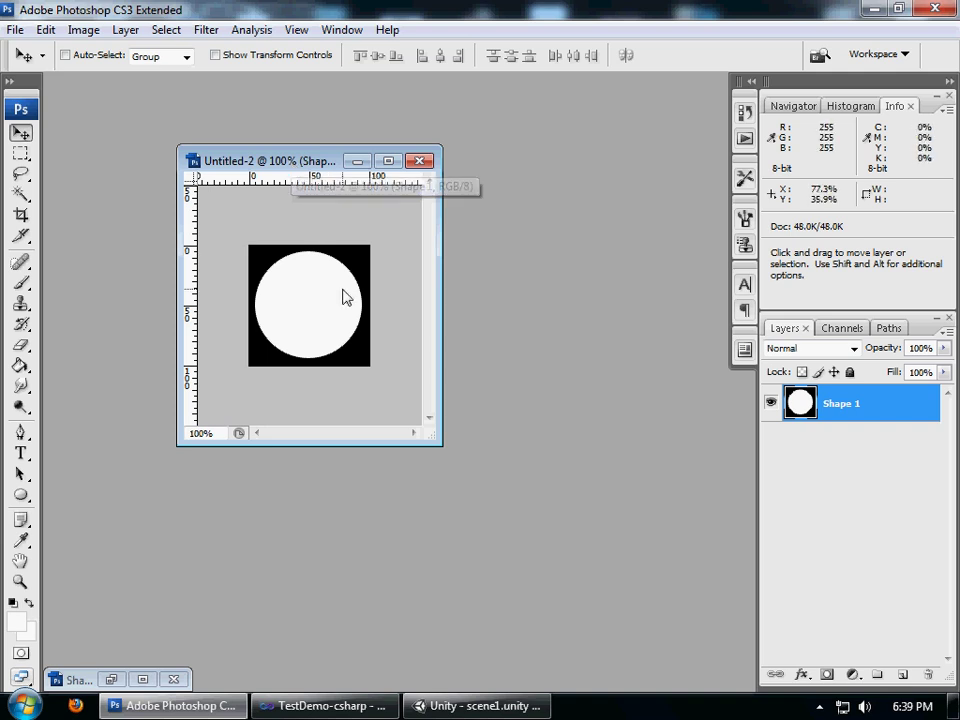
mouse_move(330, 302)
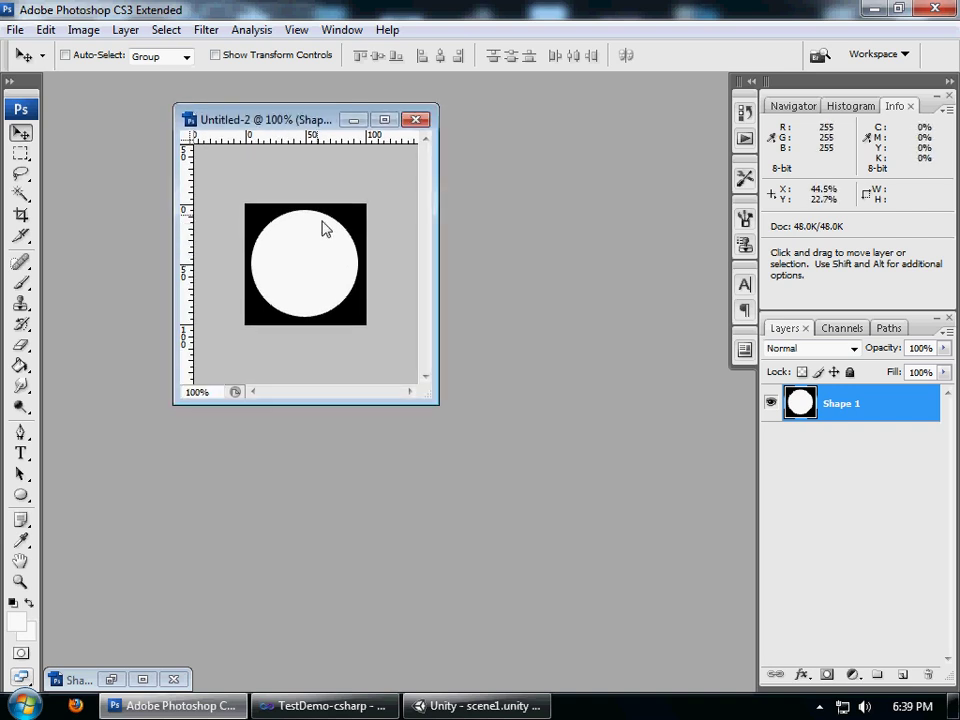
Save the circle image as a Targa file into the MiniMap folder
left_click(15, 29)
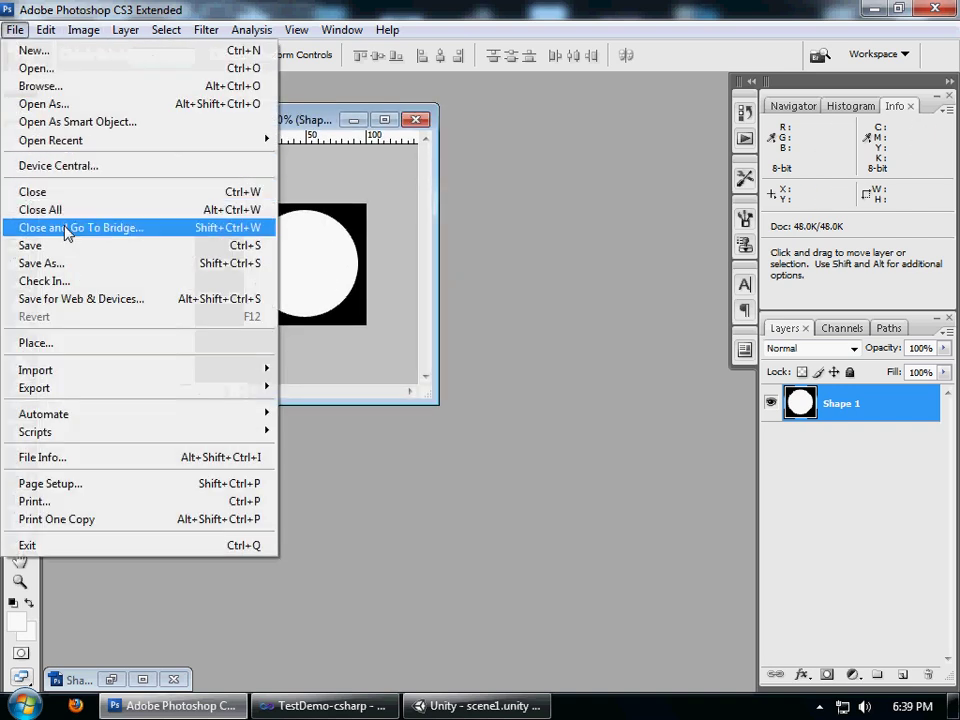
left_click(41, 263)
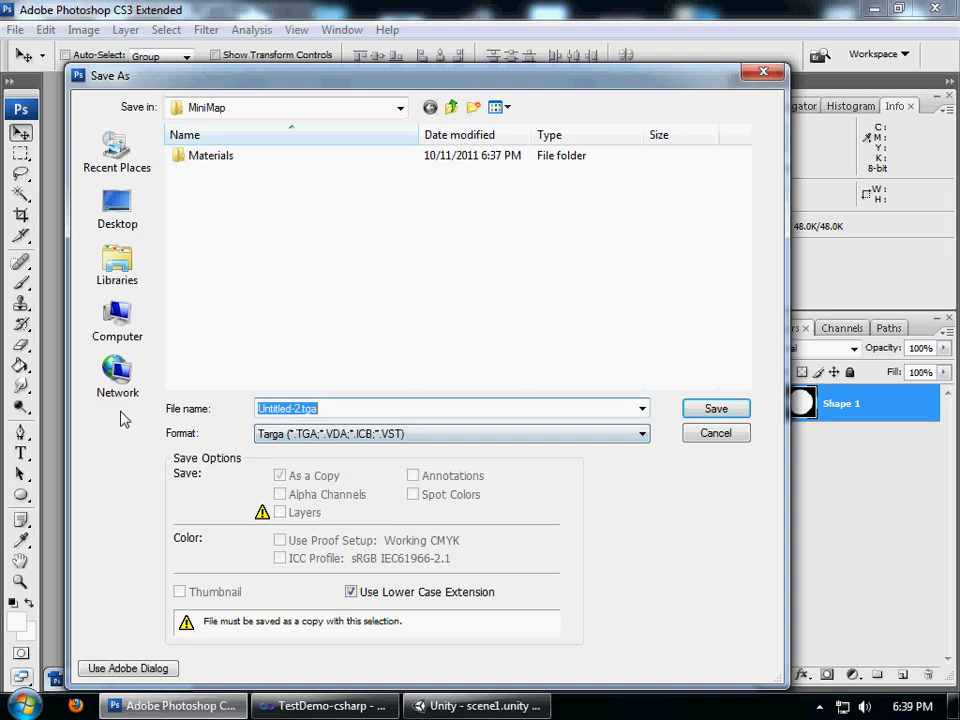
type("Mi")
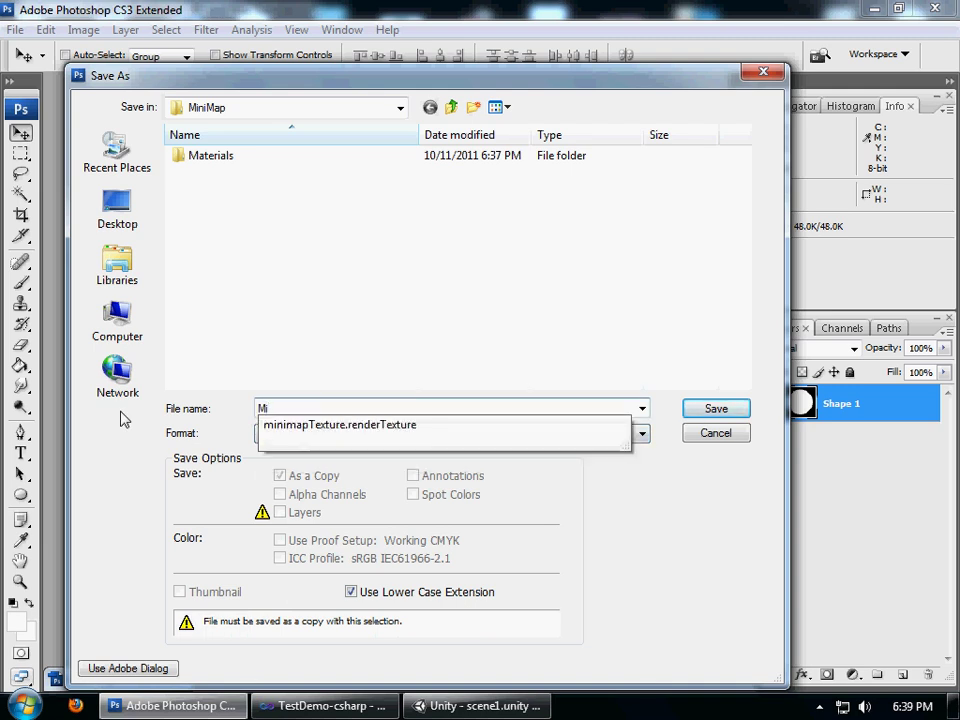
left_click(715, 408)
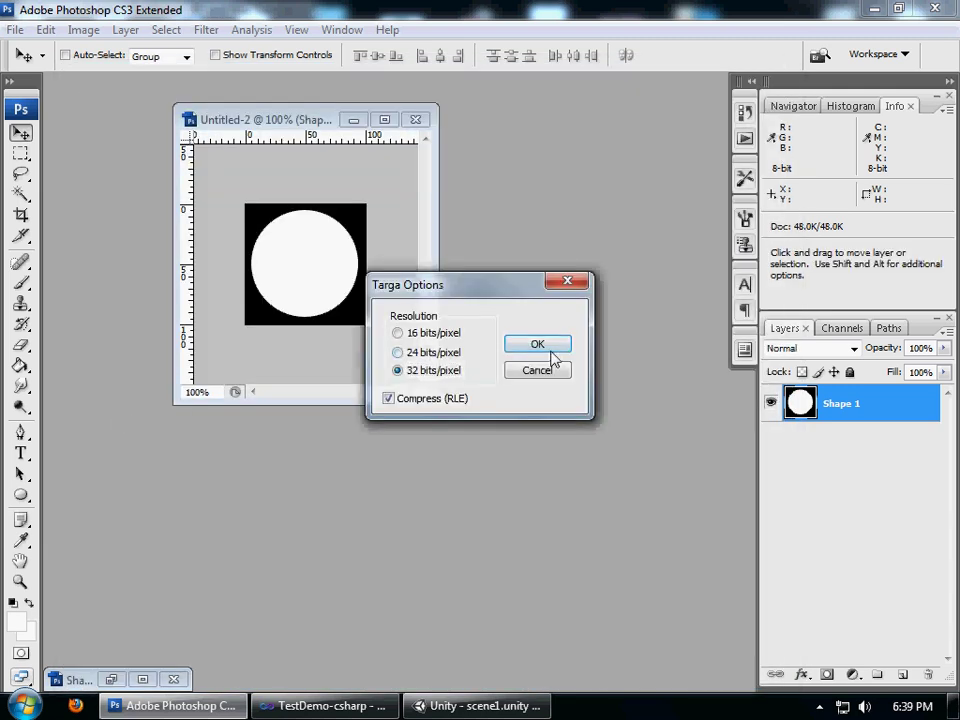
Confirm 32 bits/pixel Targa options, then set the imported Mask's texture type
left_click(537, 343)
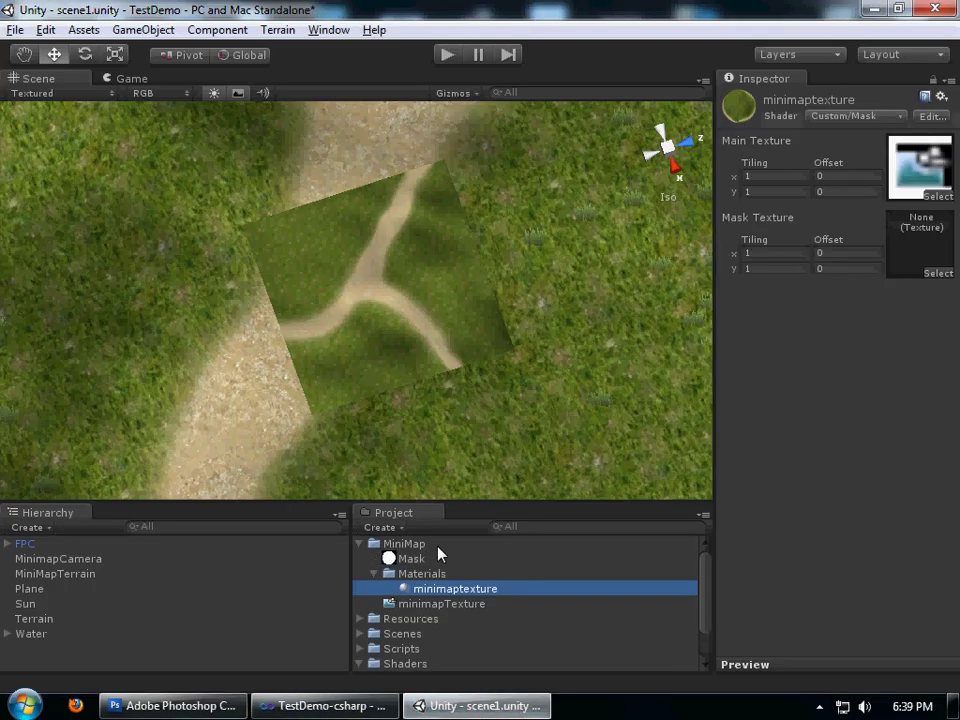
left_click(411, 558)
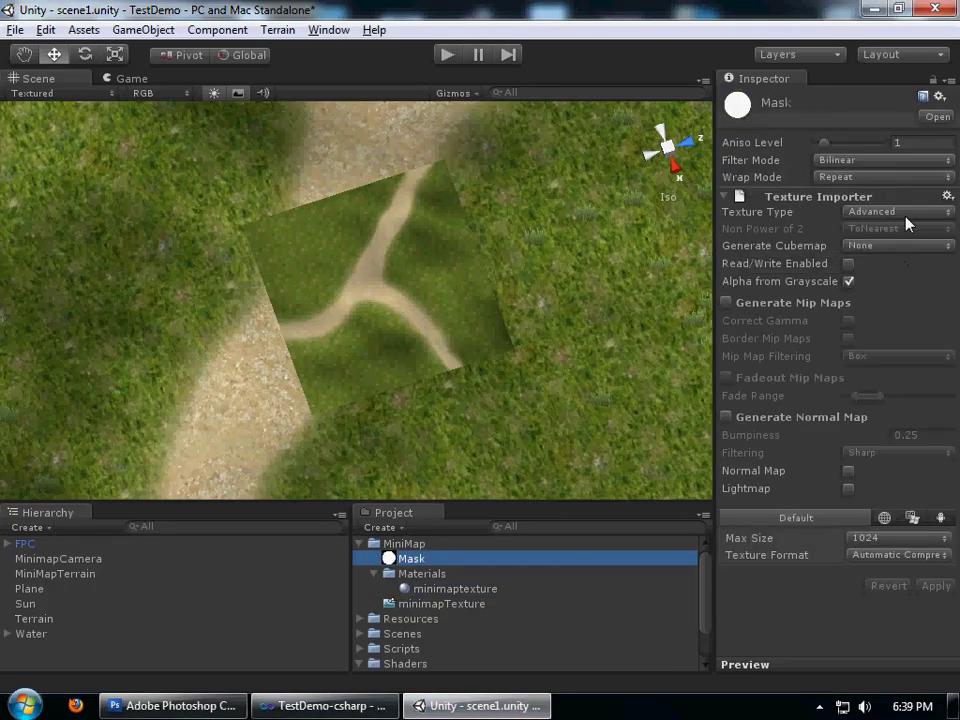
left_click(895, 211)
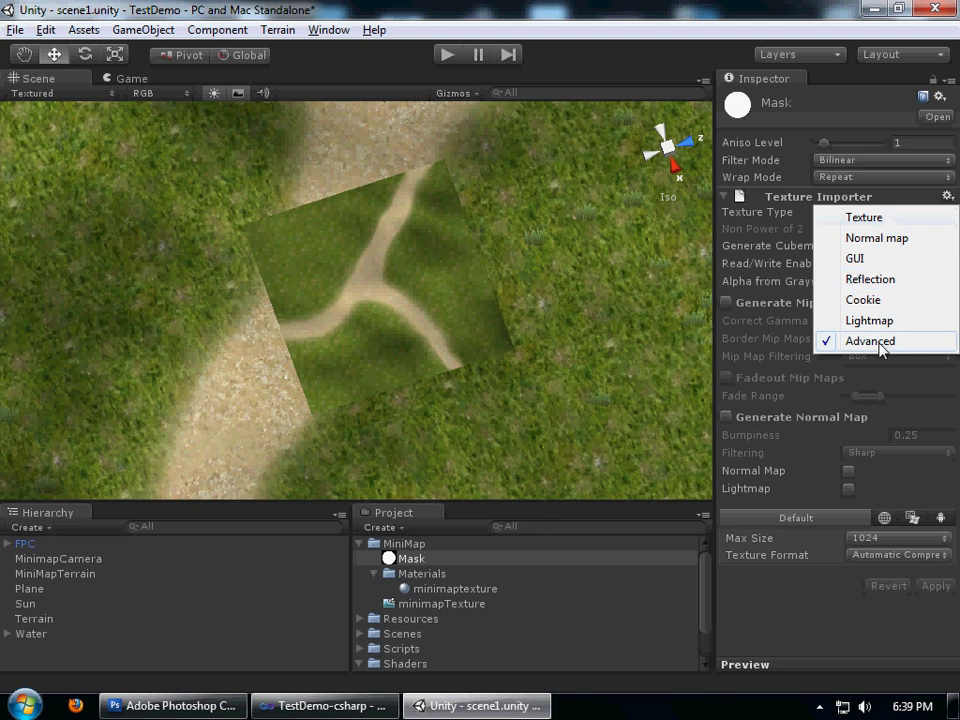
left_click(862, 217)
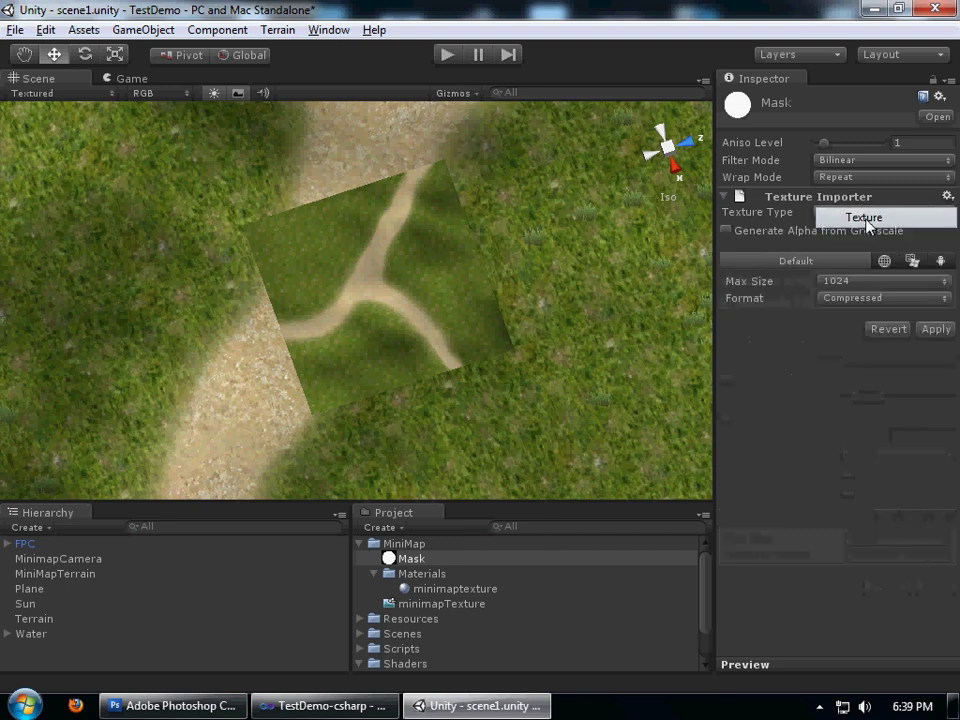
left_click(862, 217)
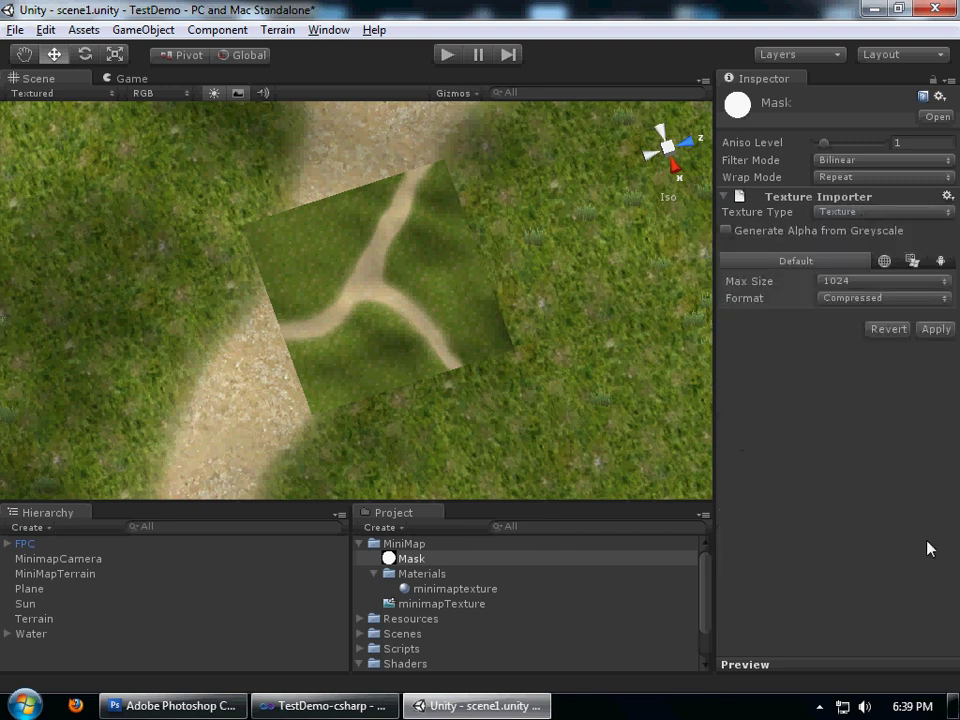
Set the Mask texture to Advanced with Alpha from Grayscale and apply
left_click(410, 558)
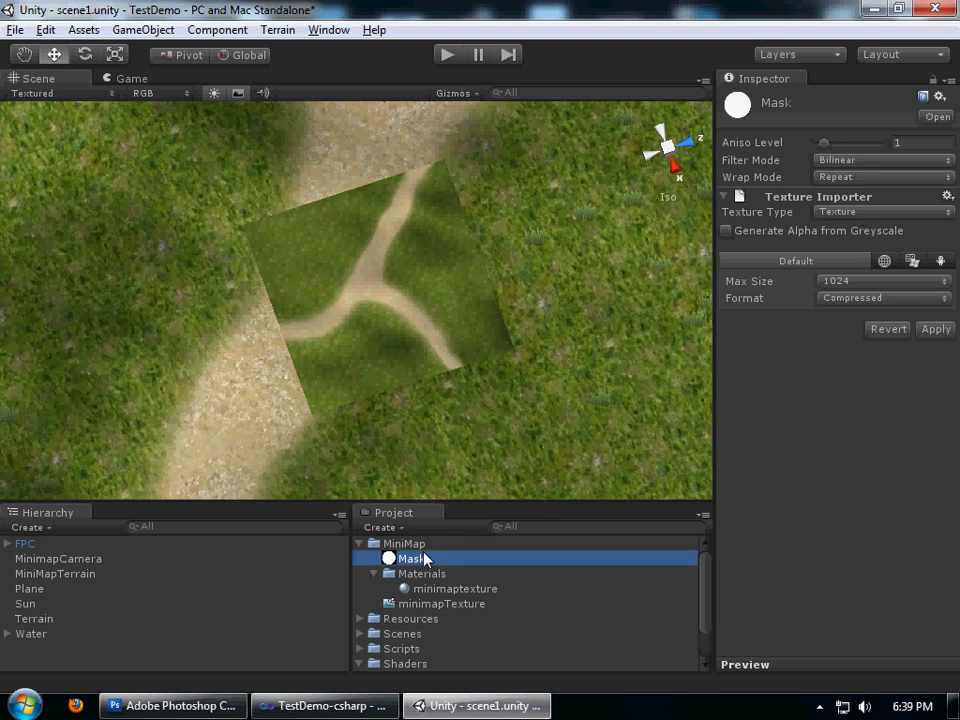
left_click(882, 211)
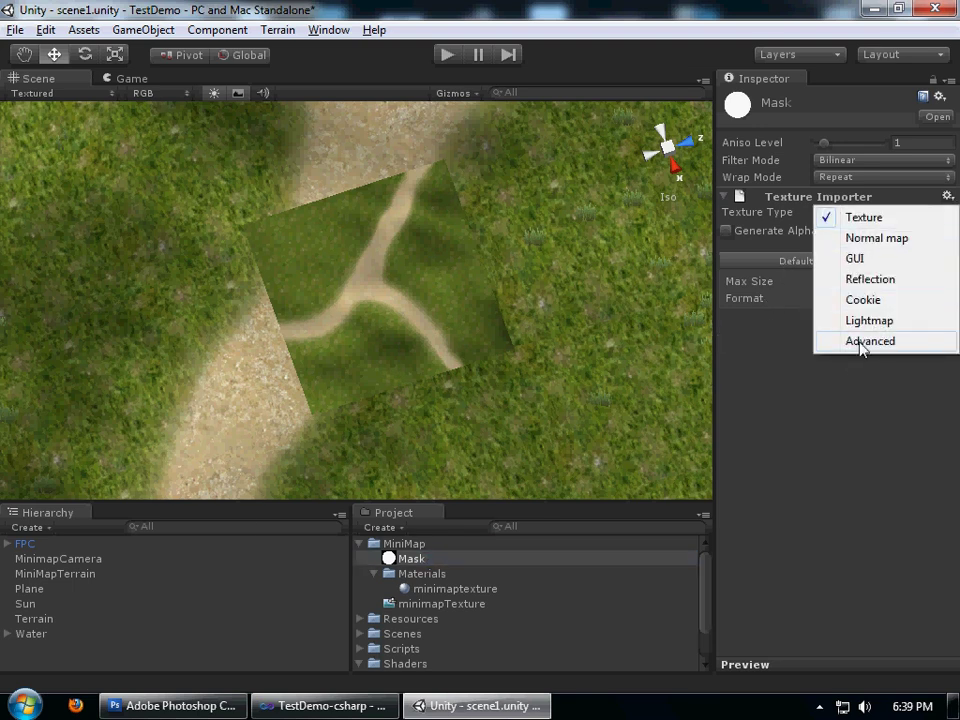
left_click(870, 341)
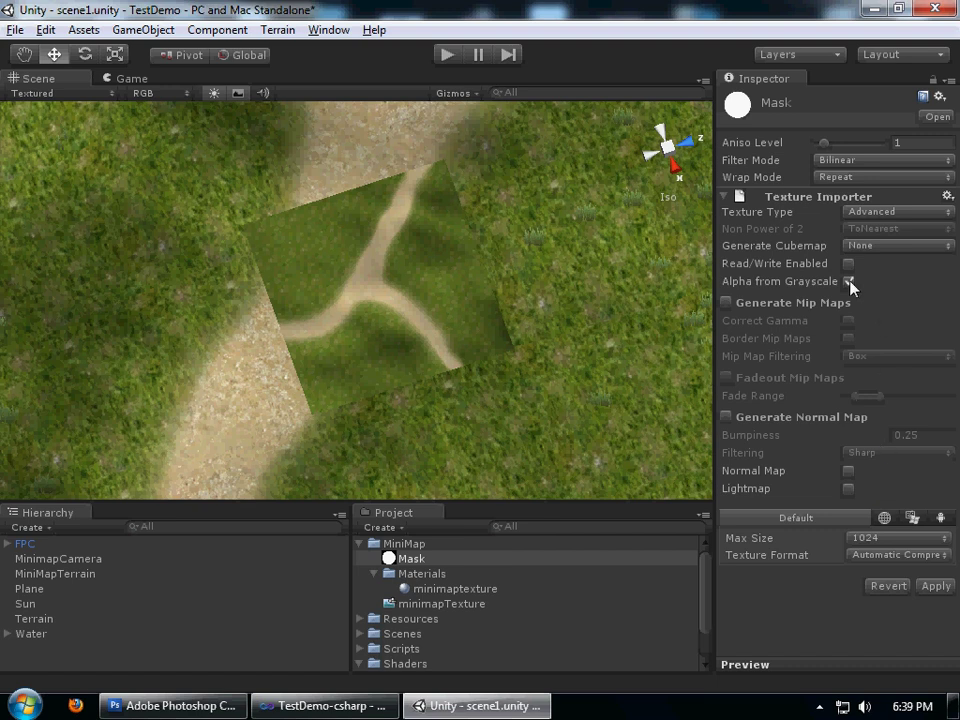
left_click(849, 281)
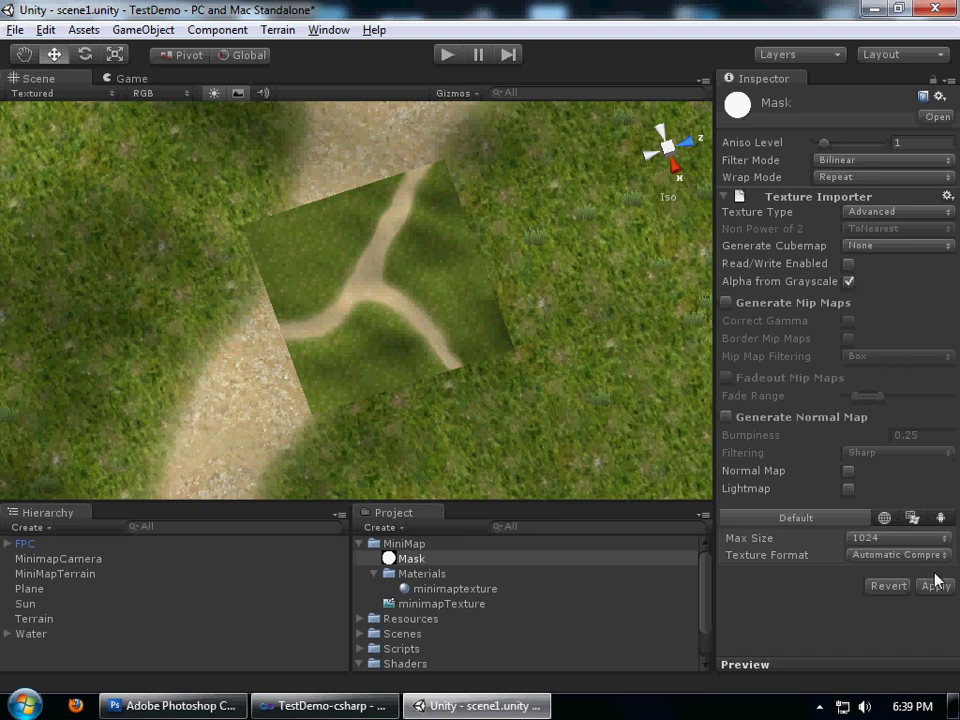
left_click(934, 586)
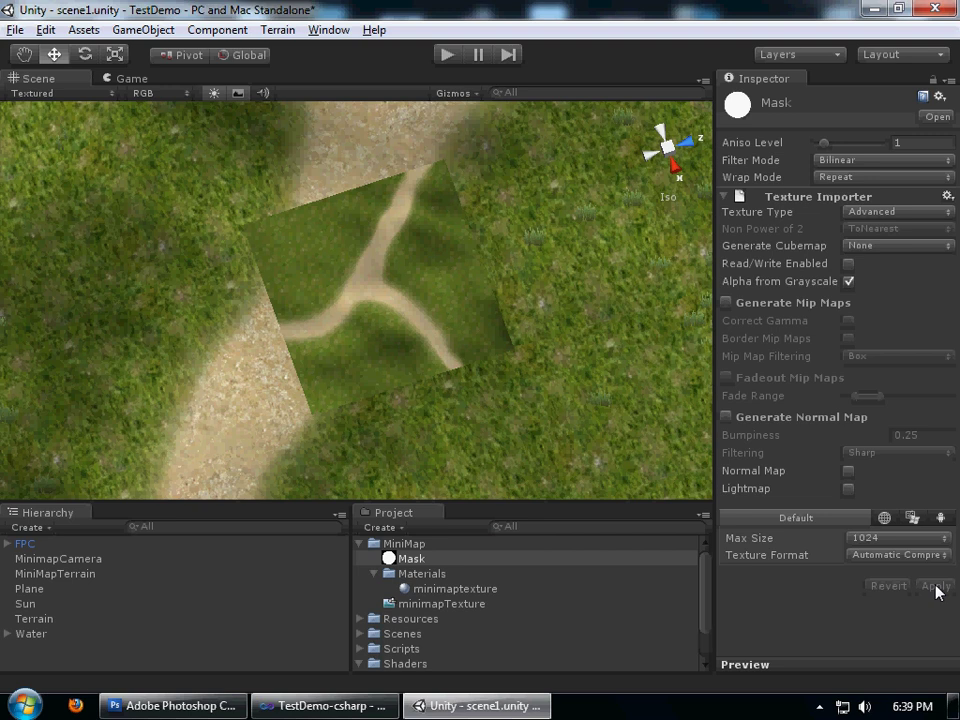
left_click(455, 588)
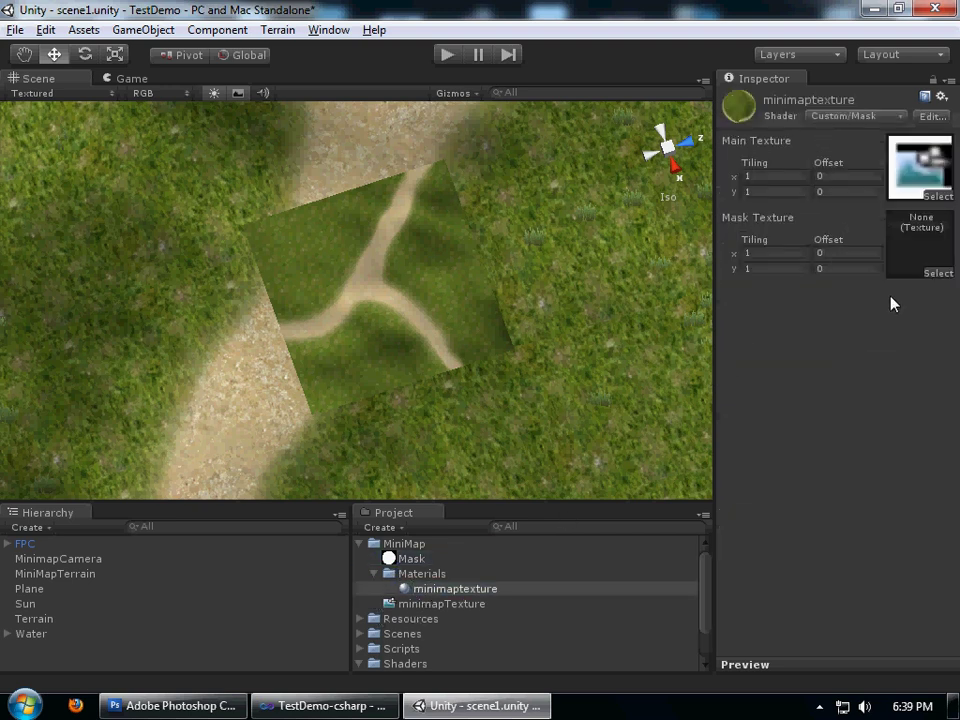
Put the Mask texture in minimaptexture's Mask slot and run a quick play test
left_click(29, 588)
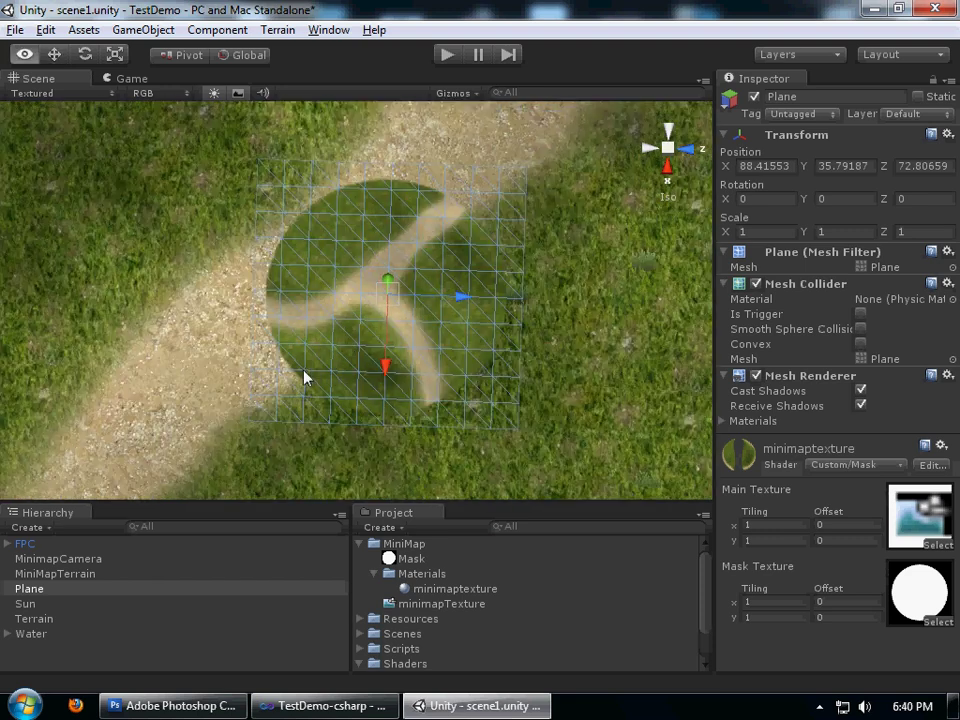
left_click(55, 573)
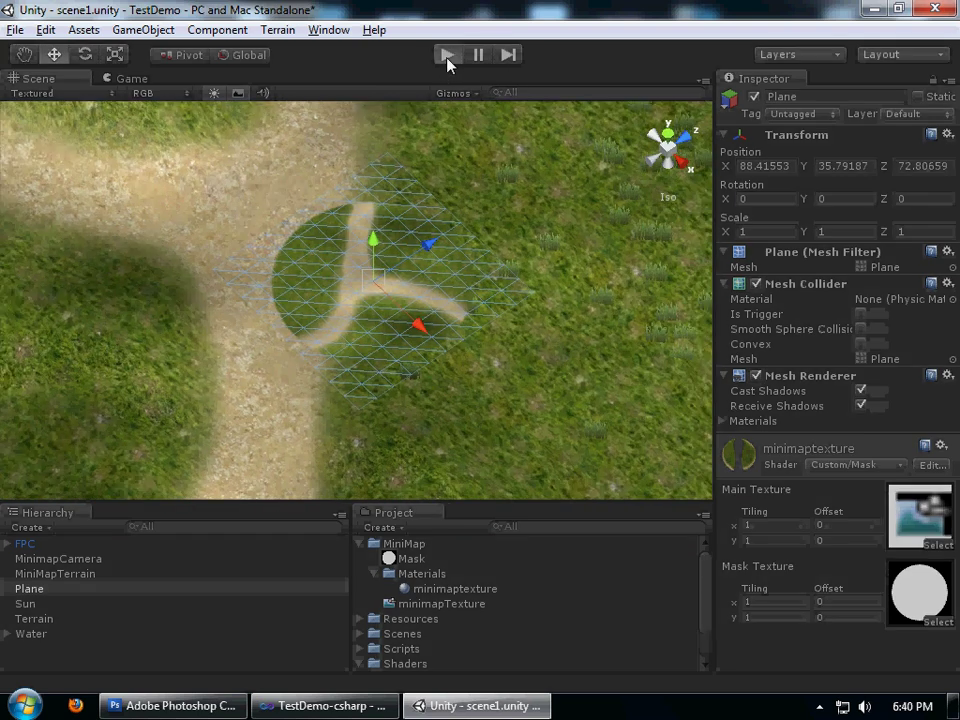
left_click(446, 55)
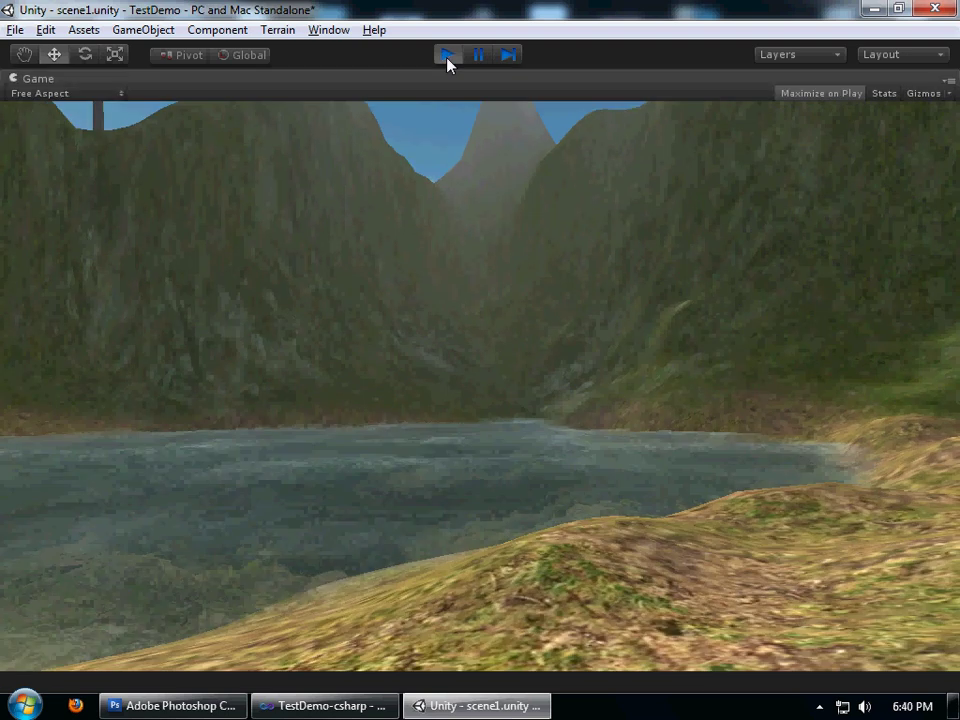
left_click(446, 54)
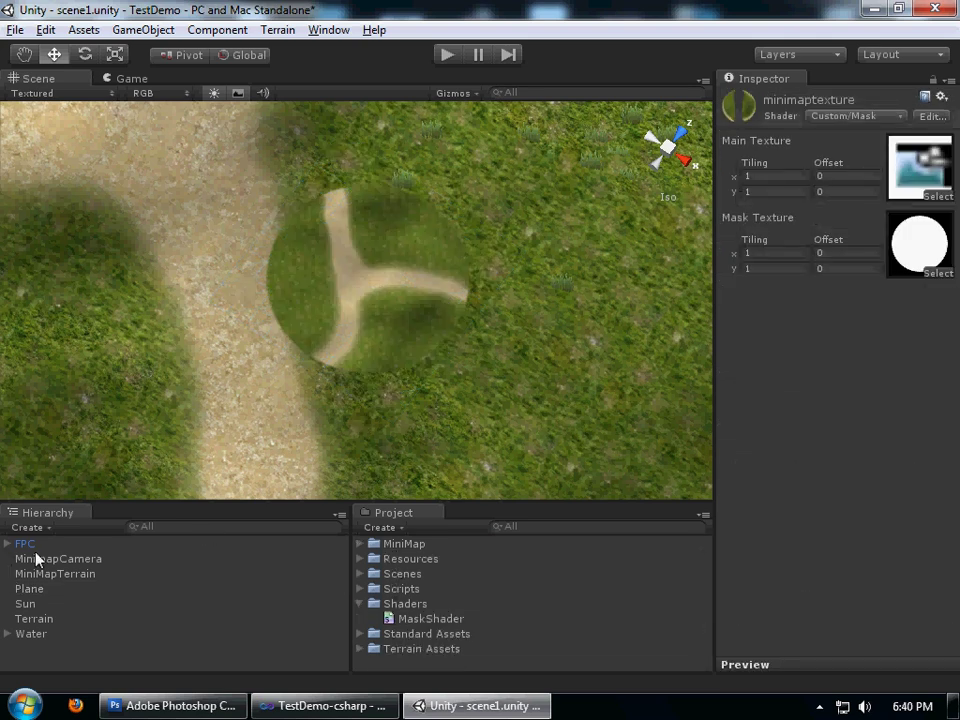
Create an empty GameObject named _GUIManager and expand the Scripts folder
left_click(28, 527)
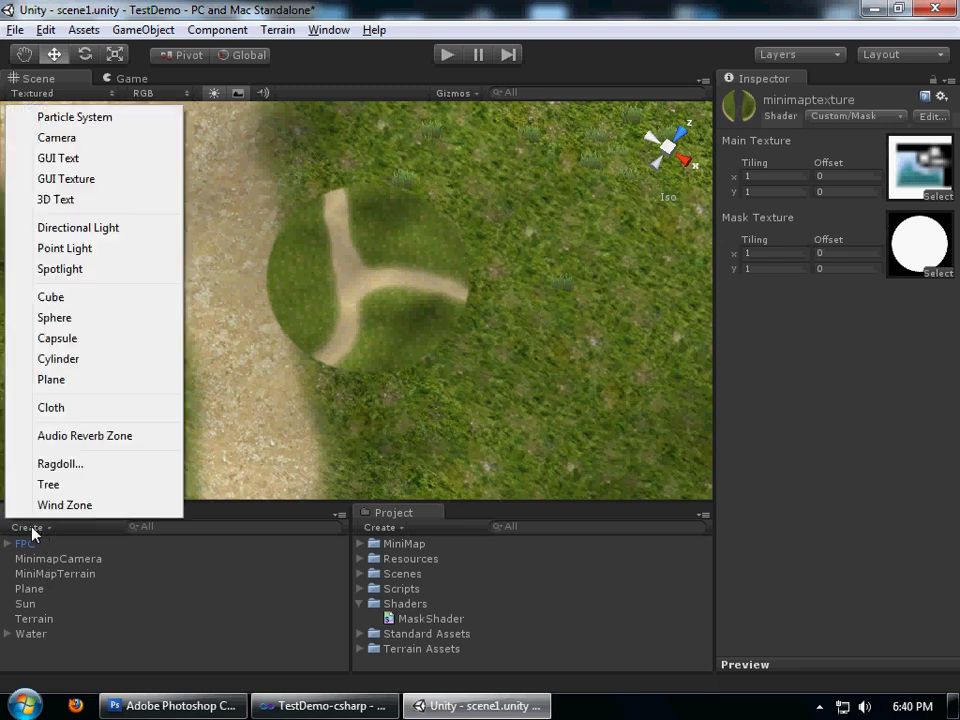
left_click(142, 29)
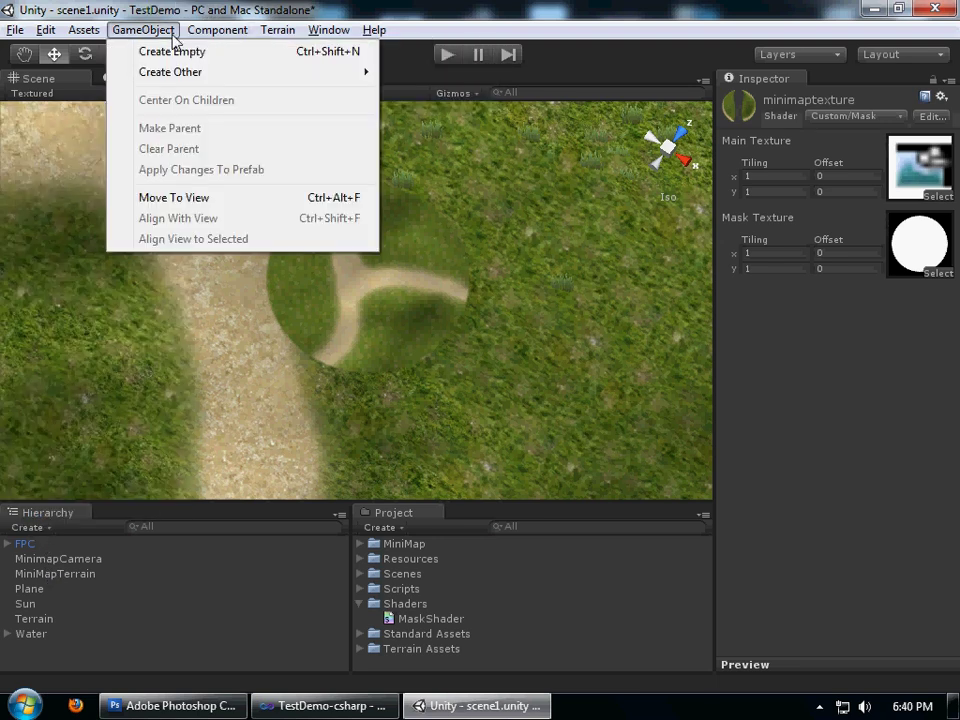
left_click(171, 51)
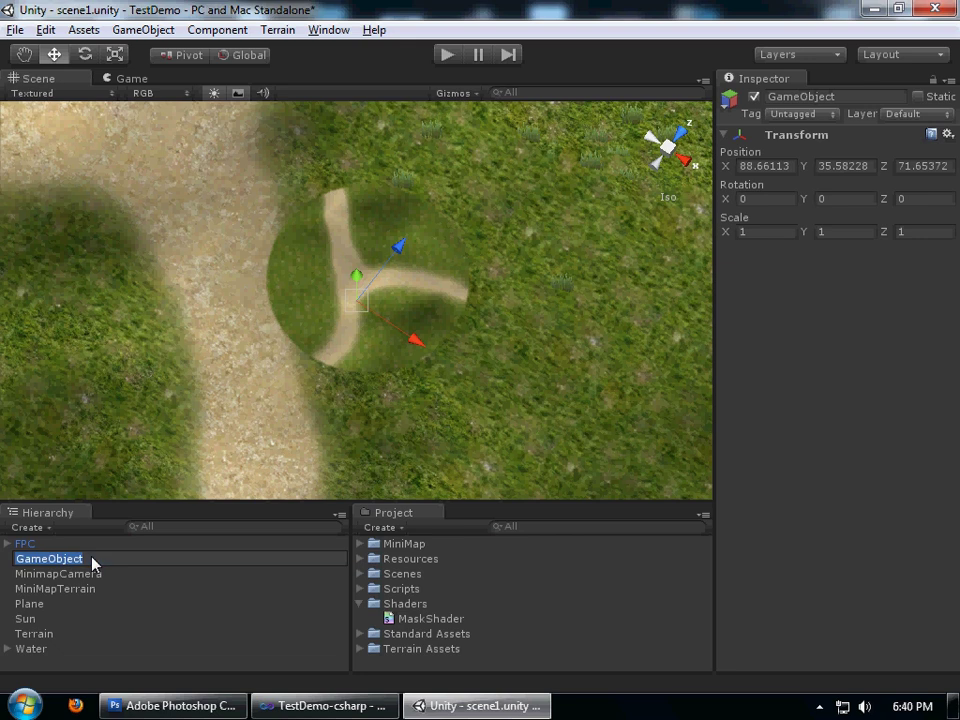
type("_GUI")
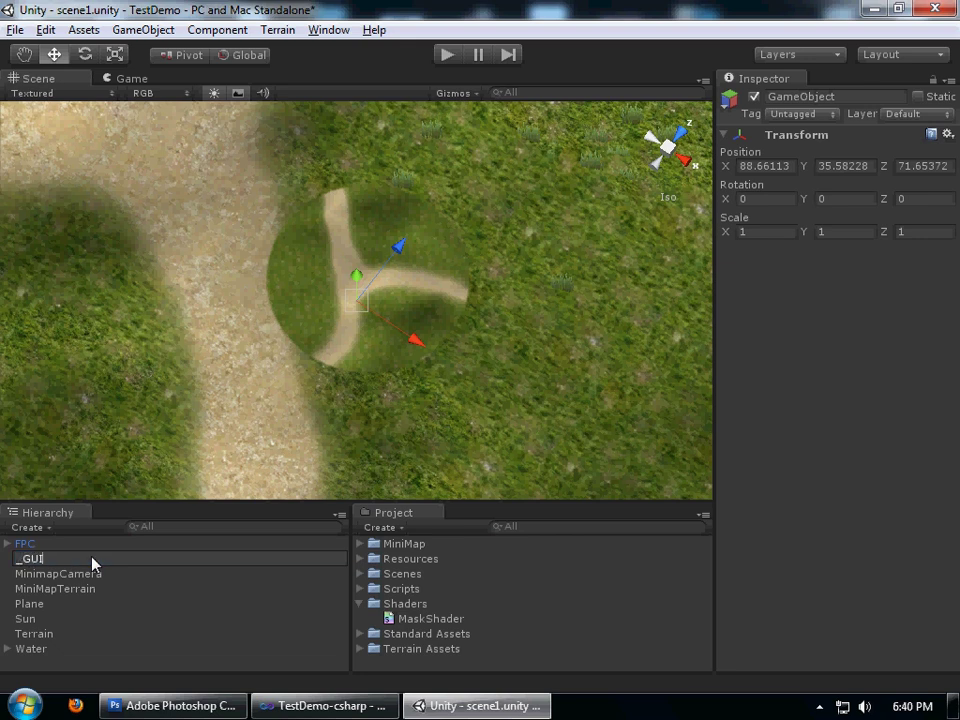
type("Manager")
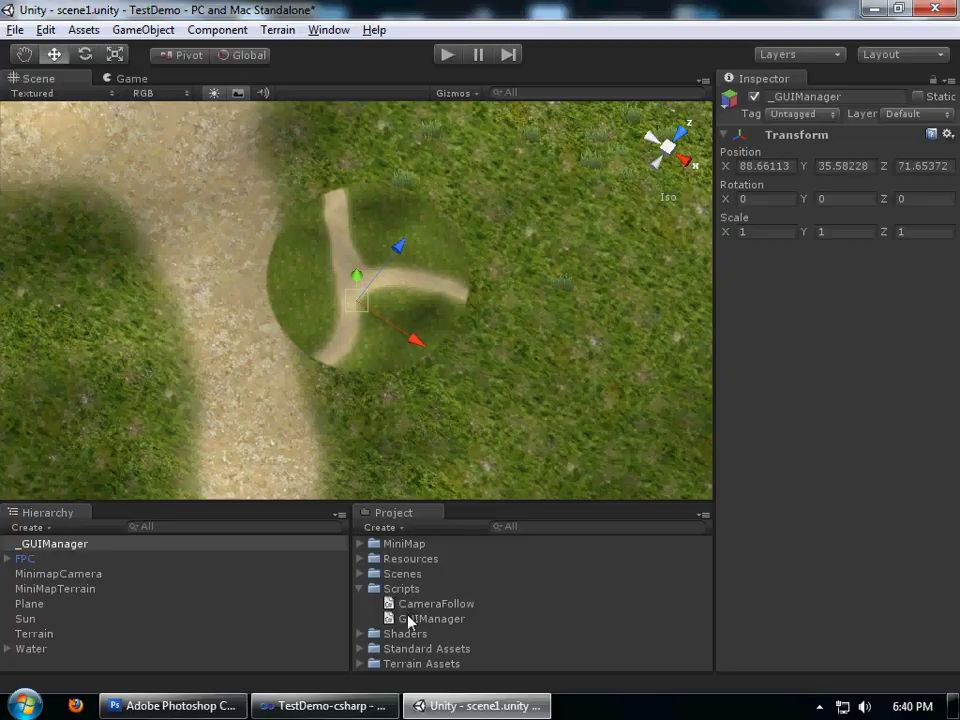
Declare public RenderTexture MiniMapTexture and Material MiniMapMaterial fields in GUIManager.cs
left_click(323, 705)
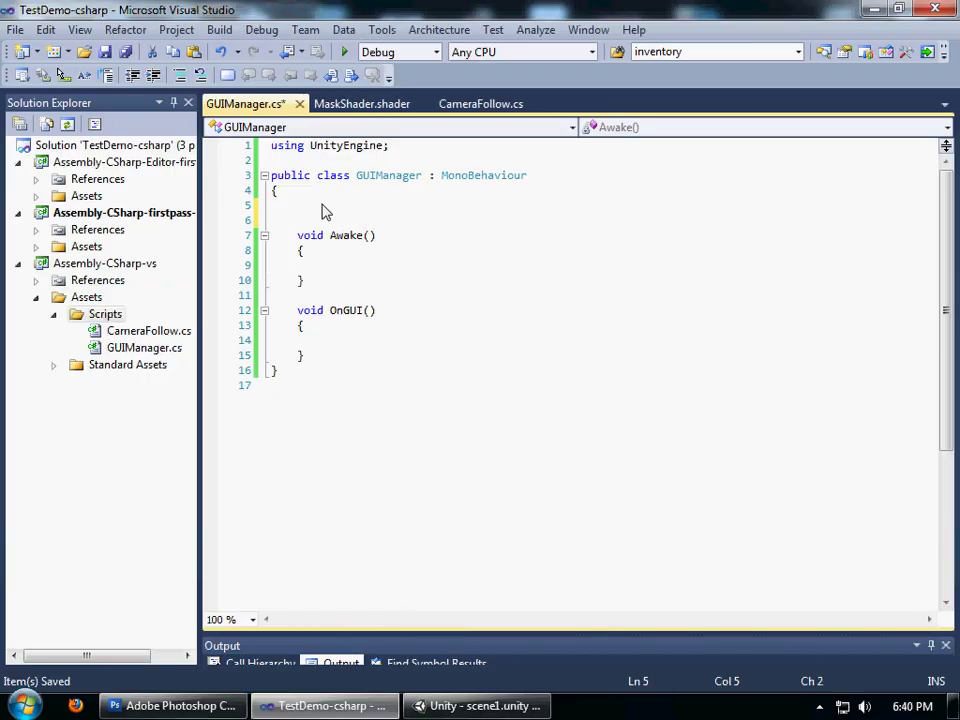
type("public")
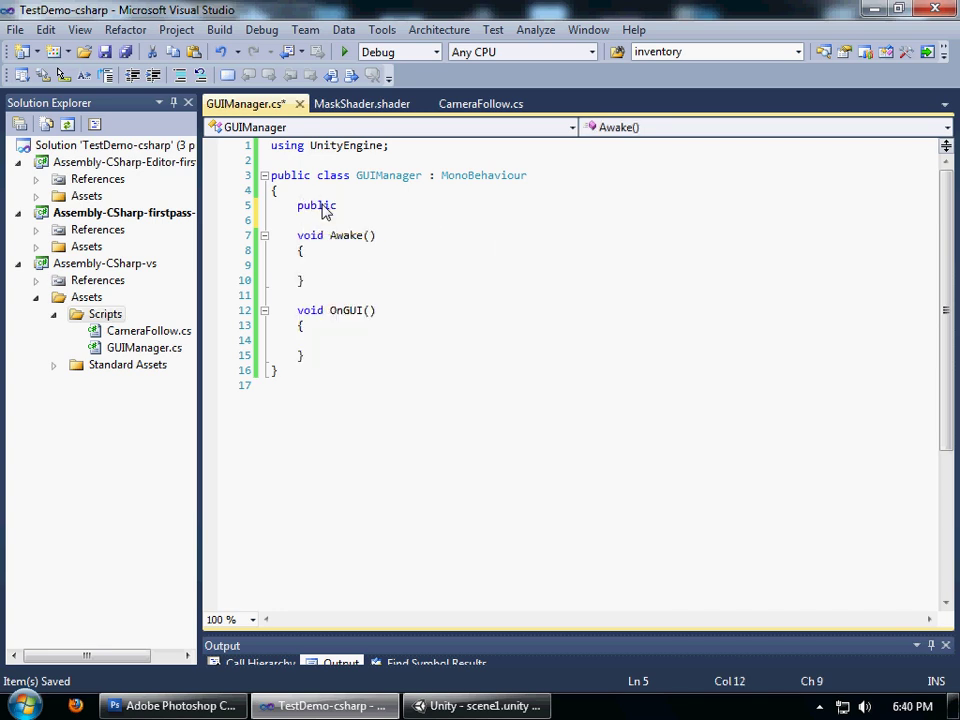
type("RenderTexture MiniMapTexture;")
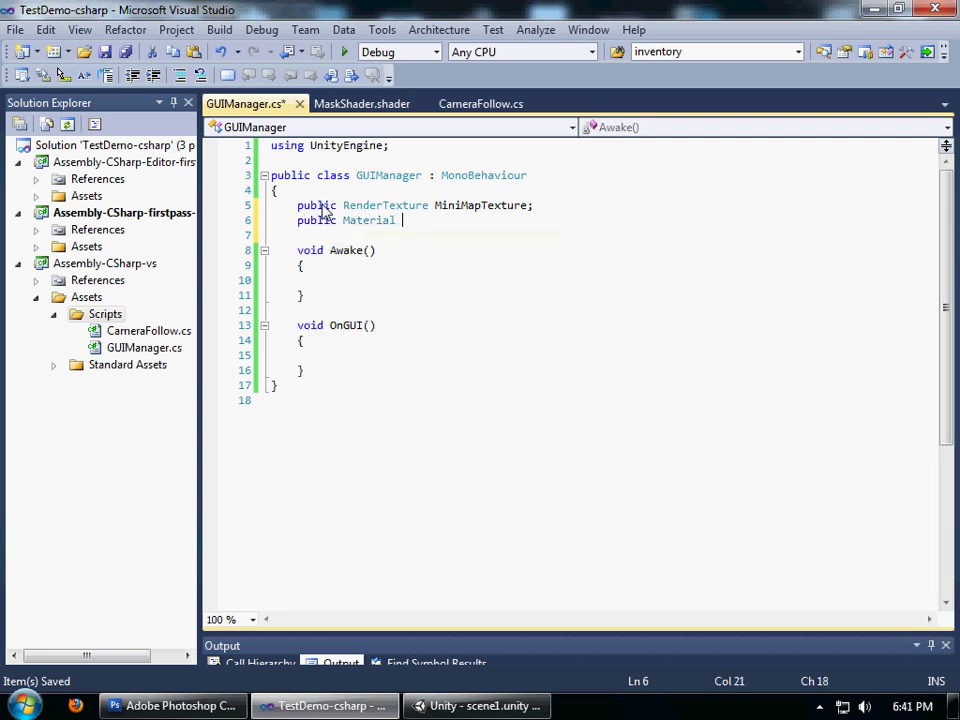
type("MiniMap")
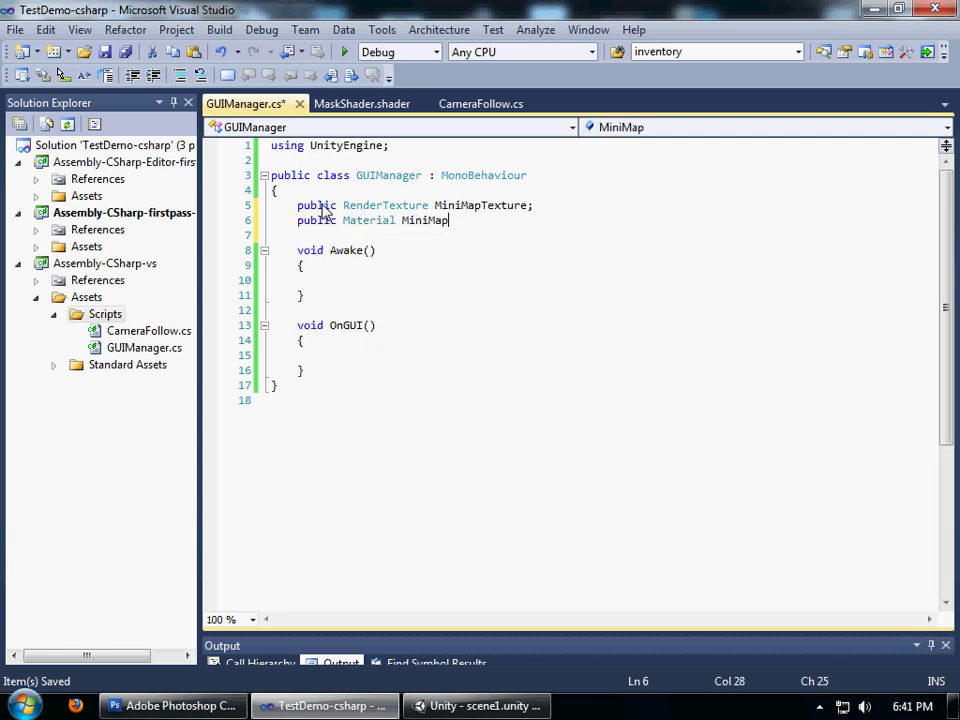
type("Material;")
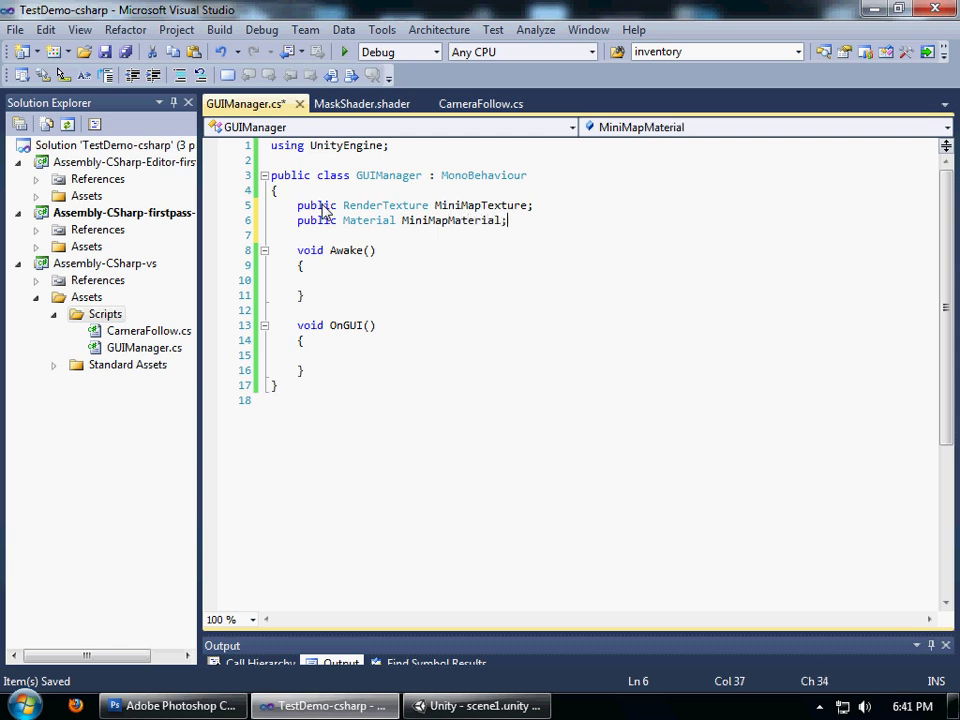
Attach GUIManager to _GUIManager and fill its fields with minimapTexture and minimaptexture
left_click(483, 705)
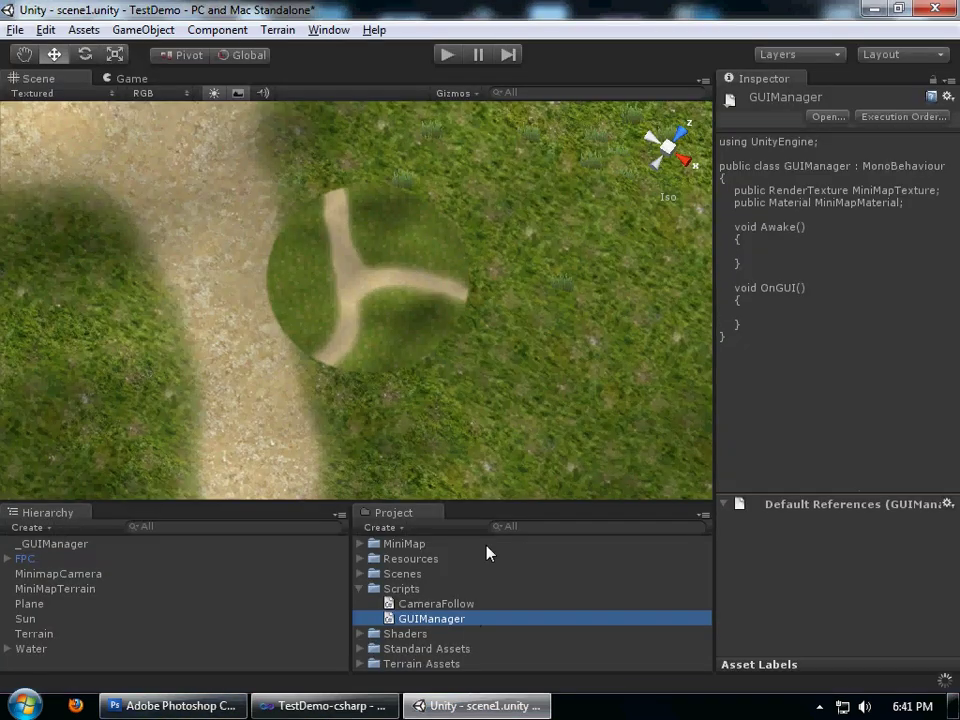
left_click(58, 573)
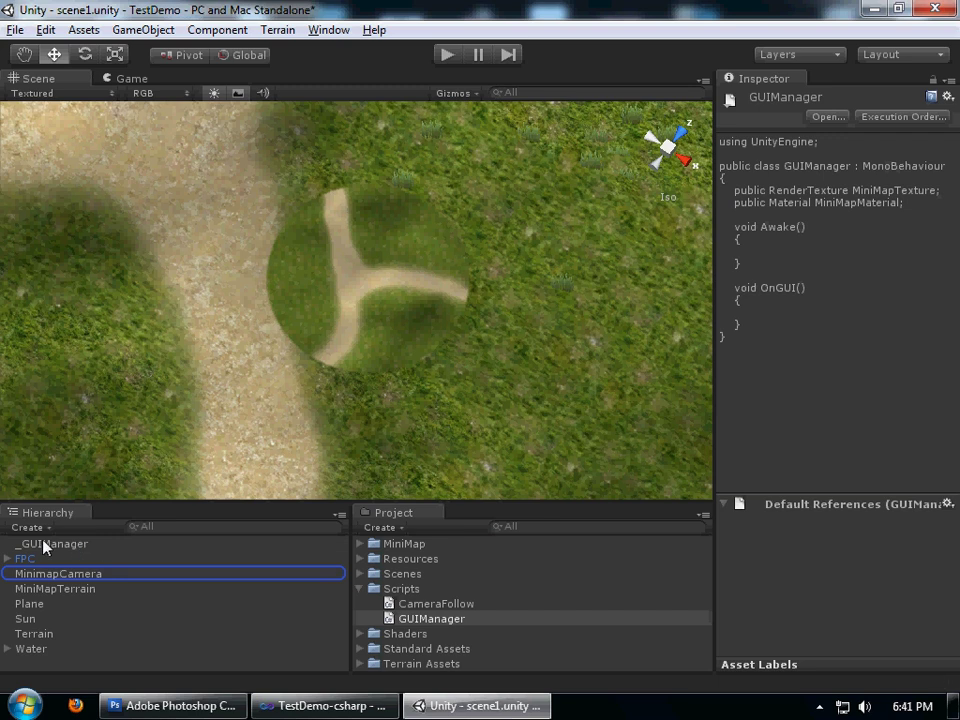
left_click(54, 543)
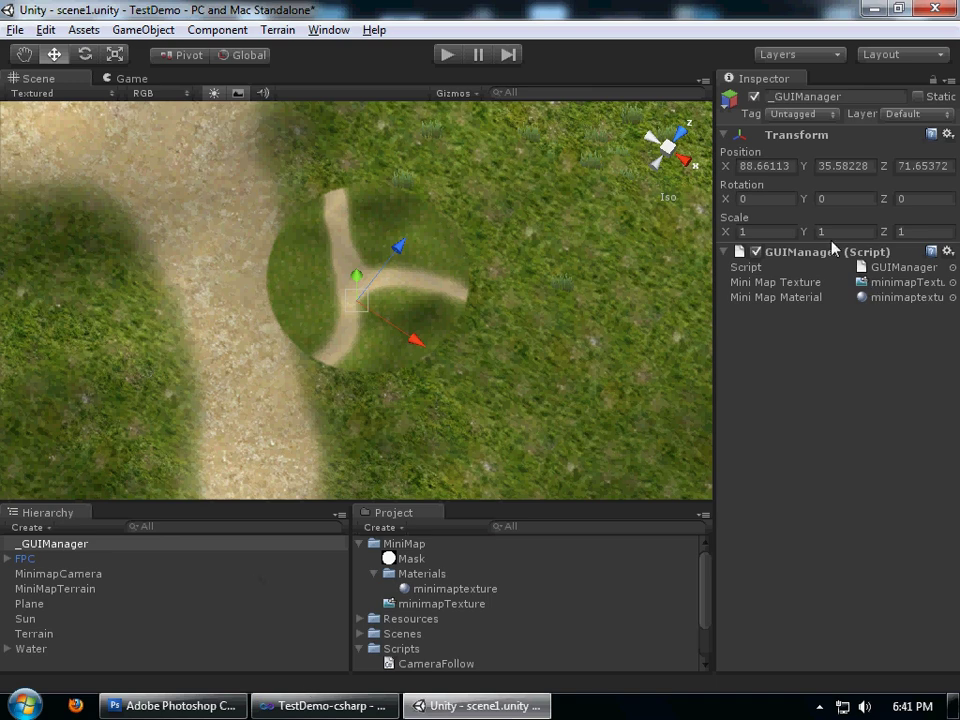
left_click(360, 543)
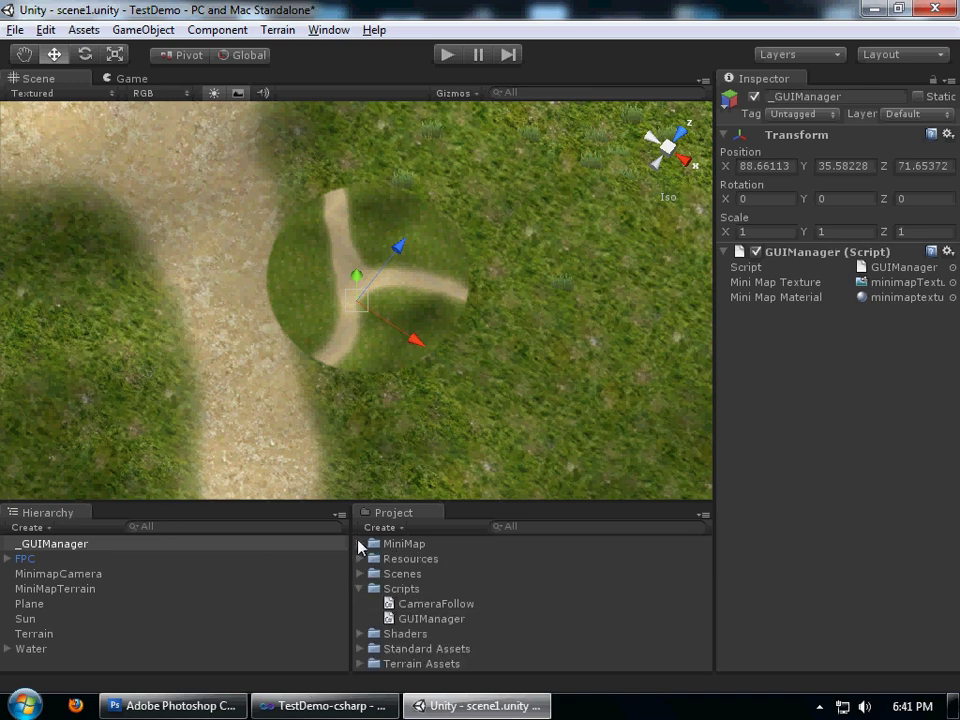
left_click(324, 705)
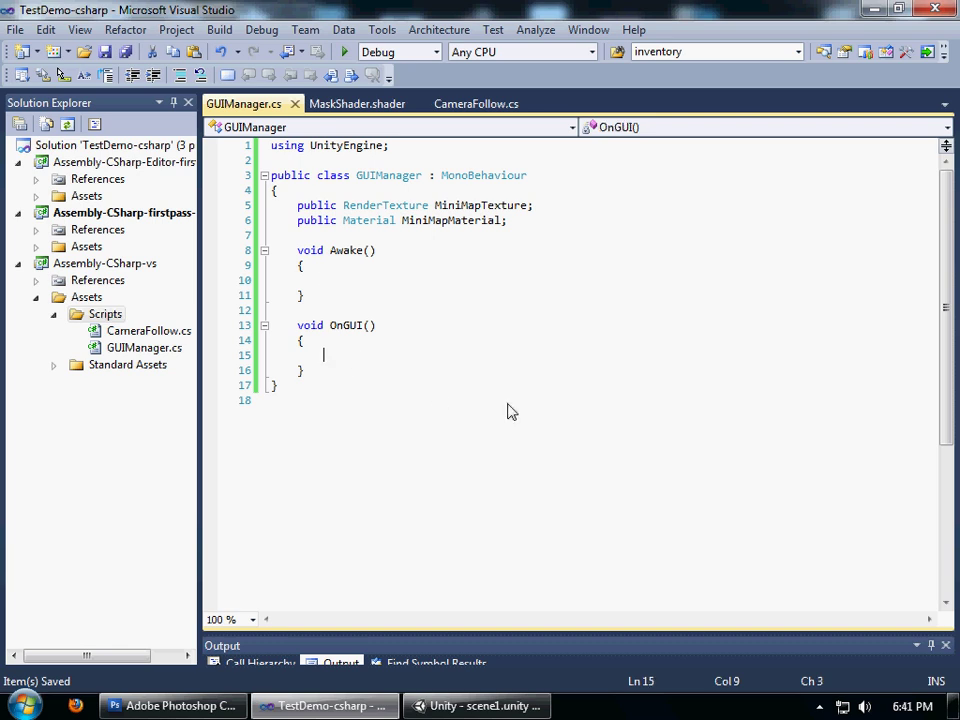
Start a Graphics.DrawTexture call in OnGUI, browsing its overloads
type("Graphics.")
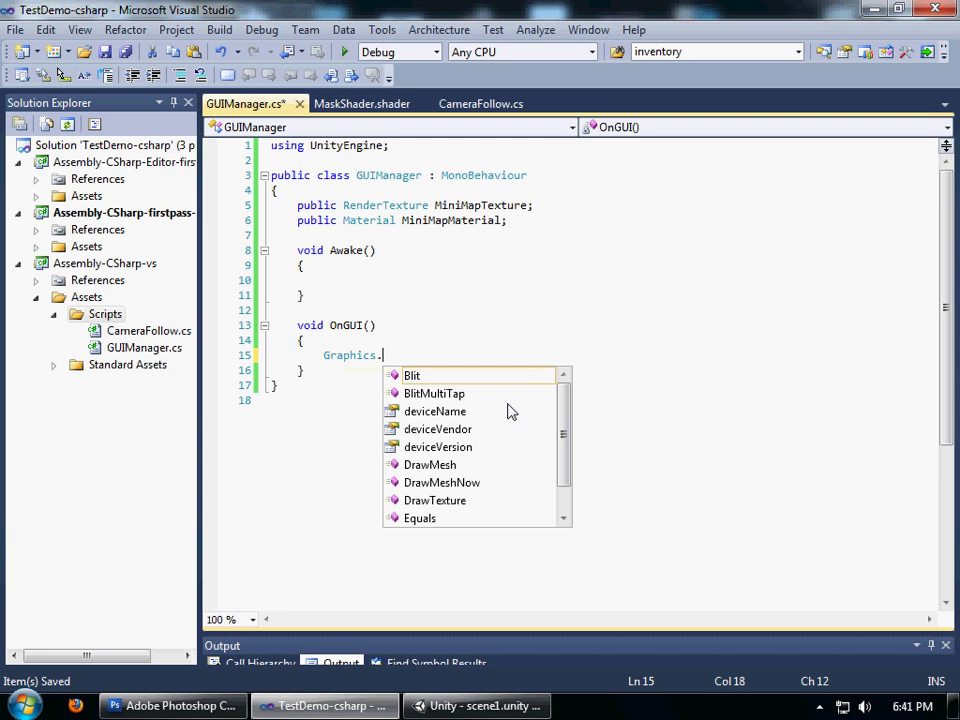
type("dra")
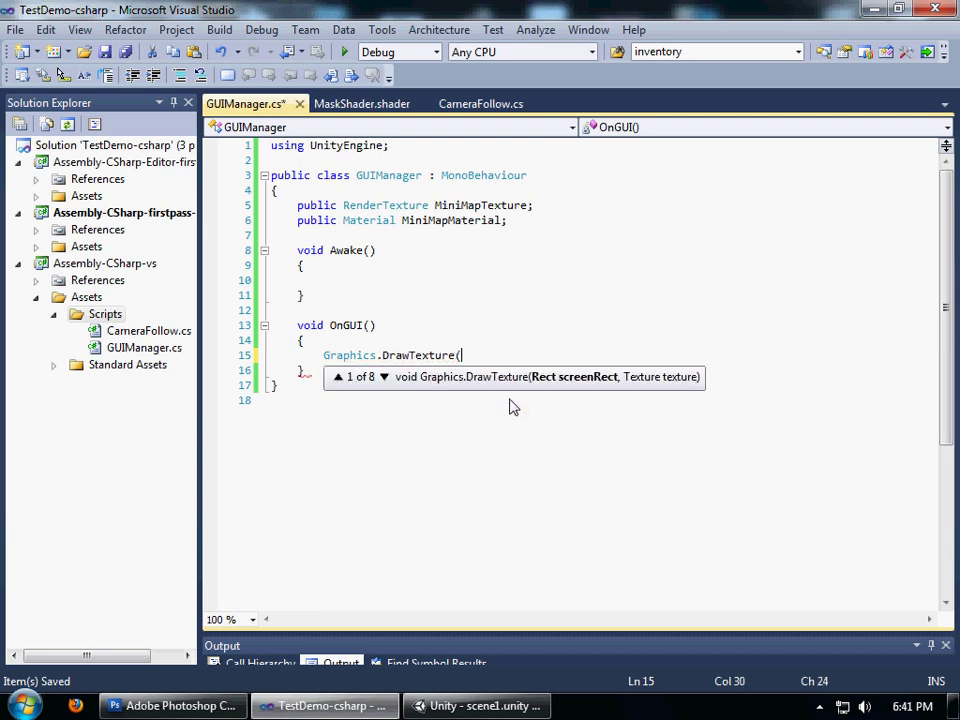
mouse_move(513, 403)
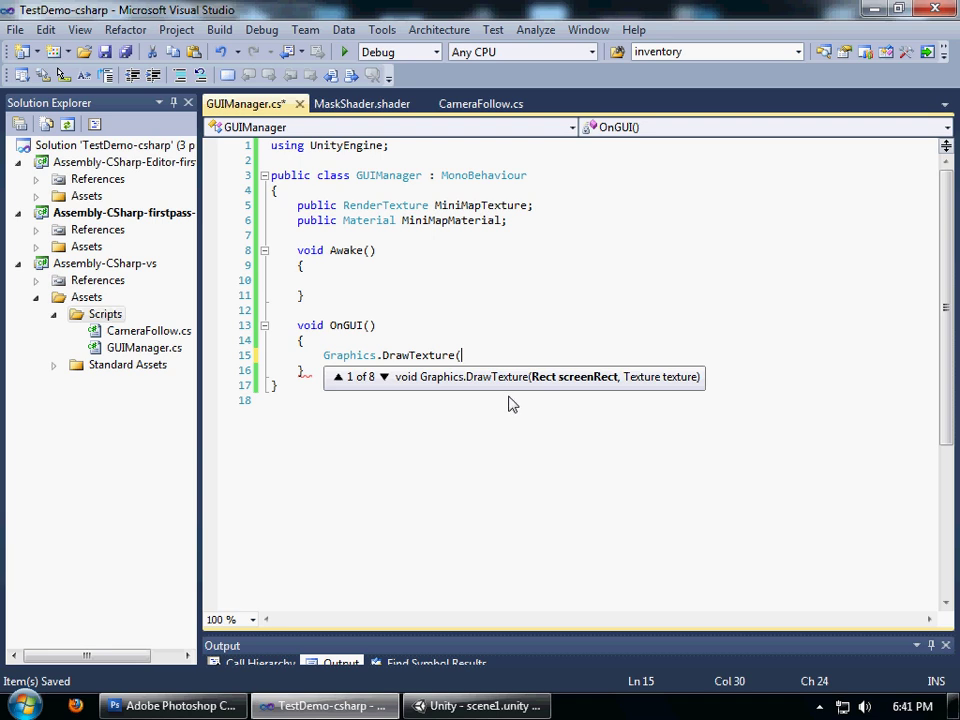
left_click(384, 377)
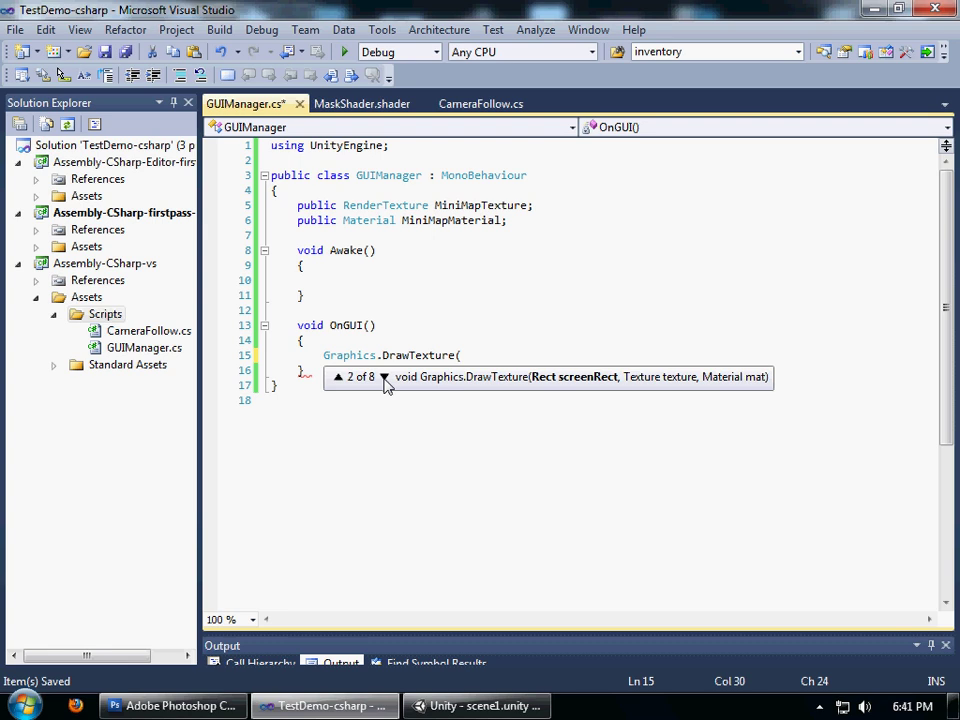
mouse_move(651, 372)
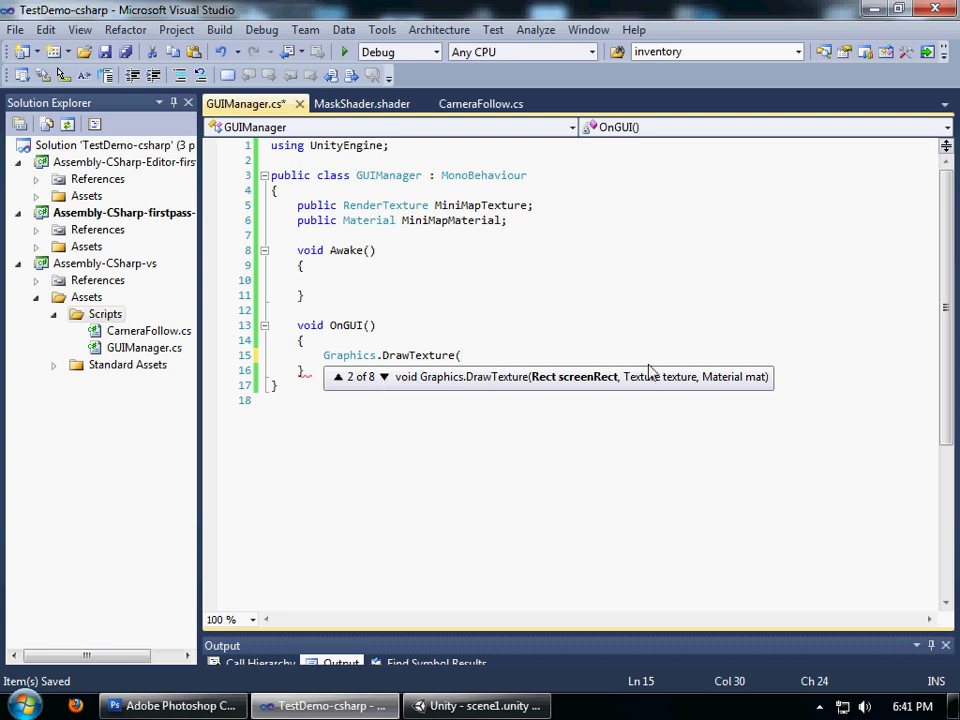
Begin the new Rect at Screen.width - 256 - 10 and Screen.height - 256
type("new Rect(0")
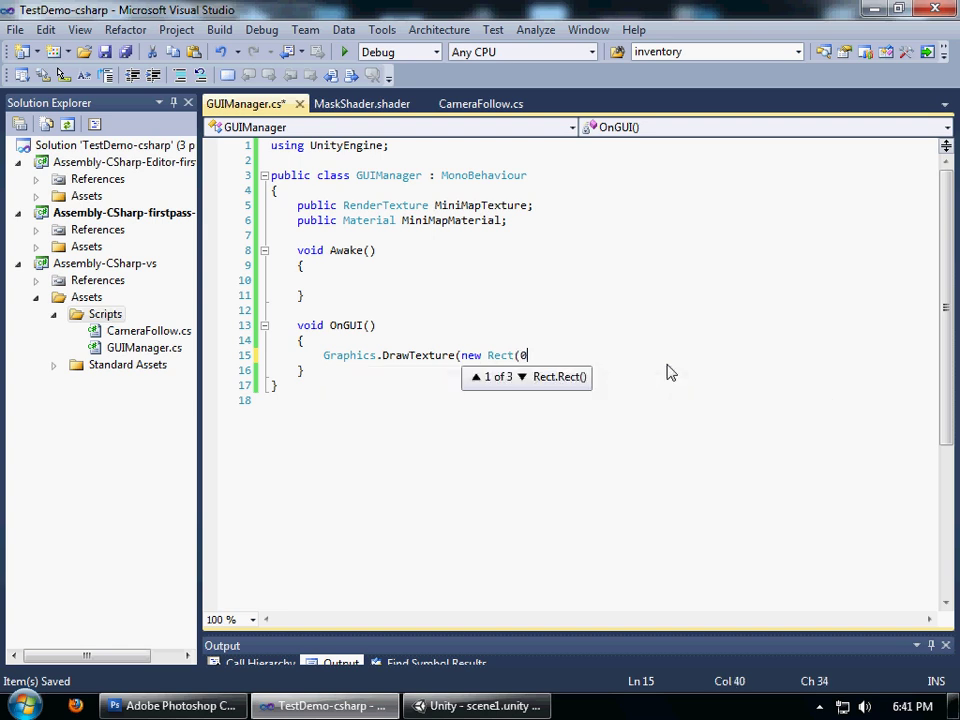
type("scr")
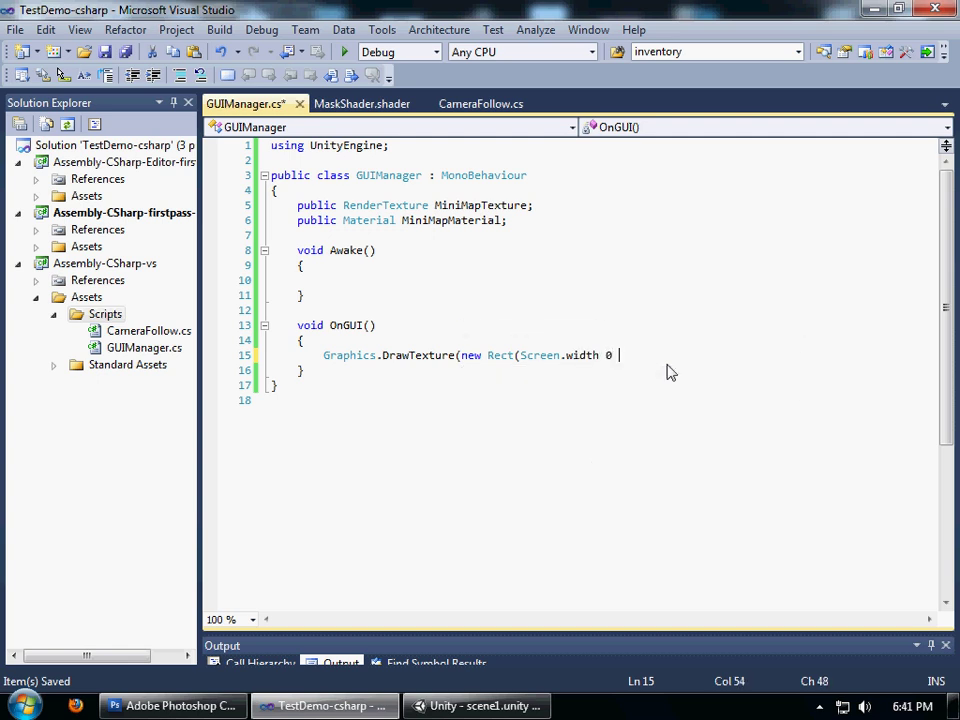
type("- 24")
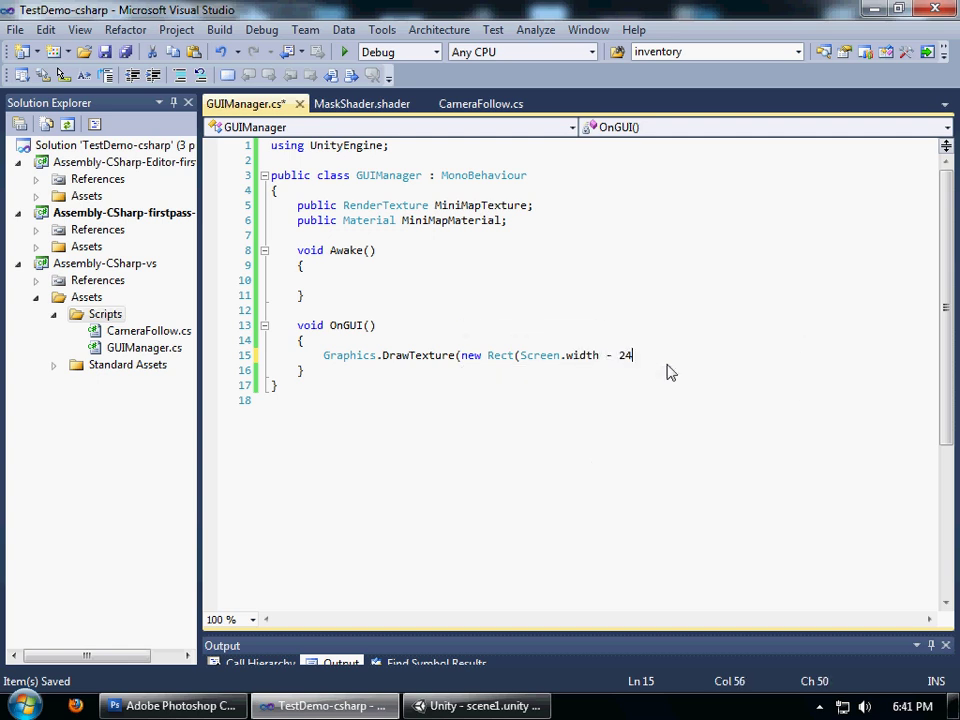
type("56,")
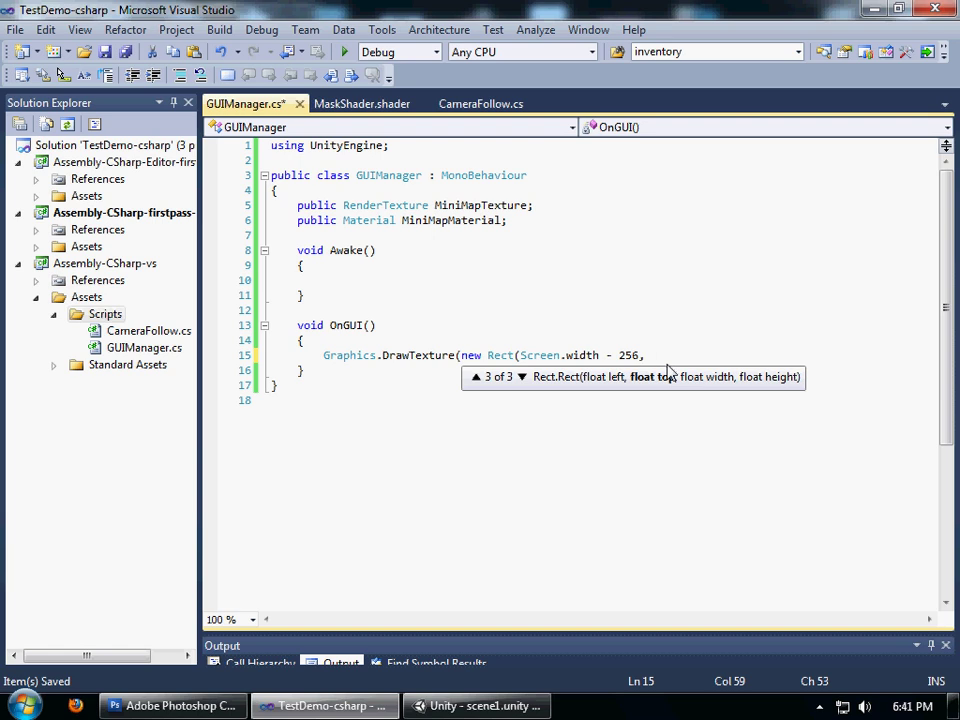
type("sc")
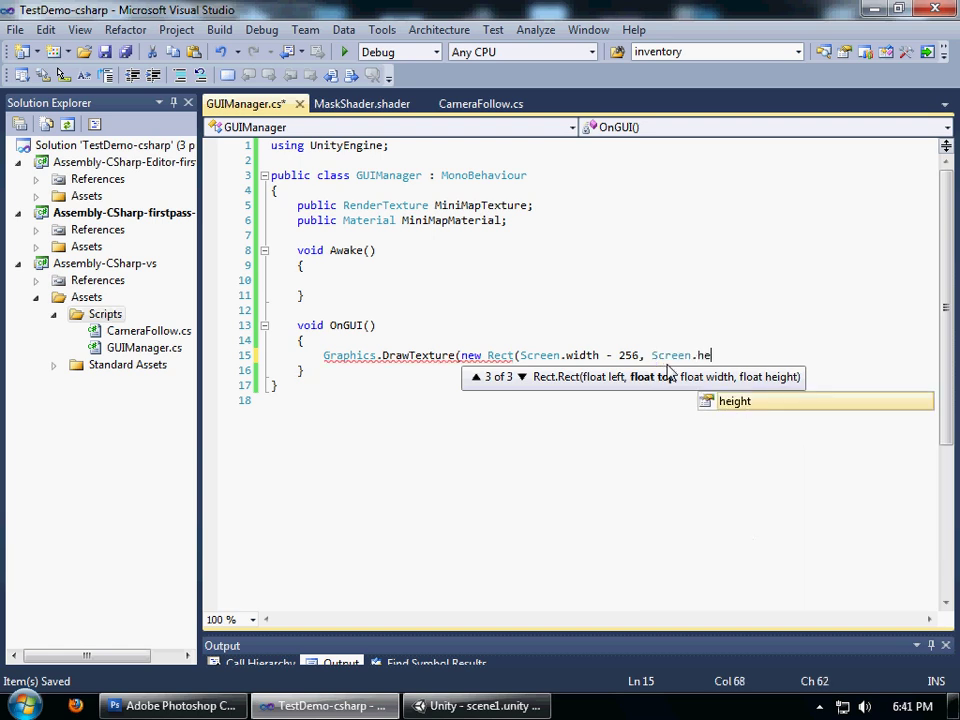
type("ight - 256,")
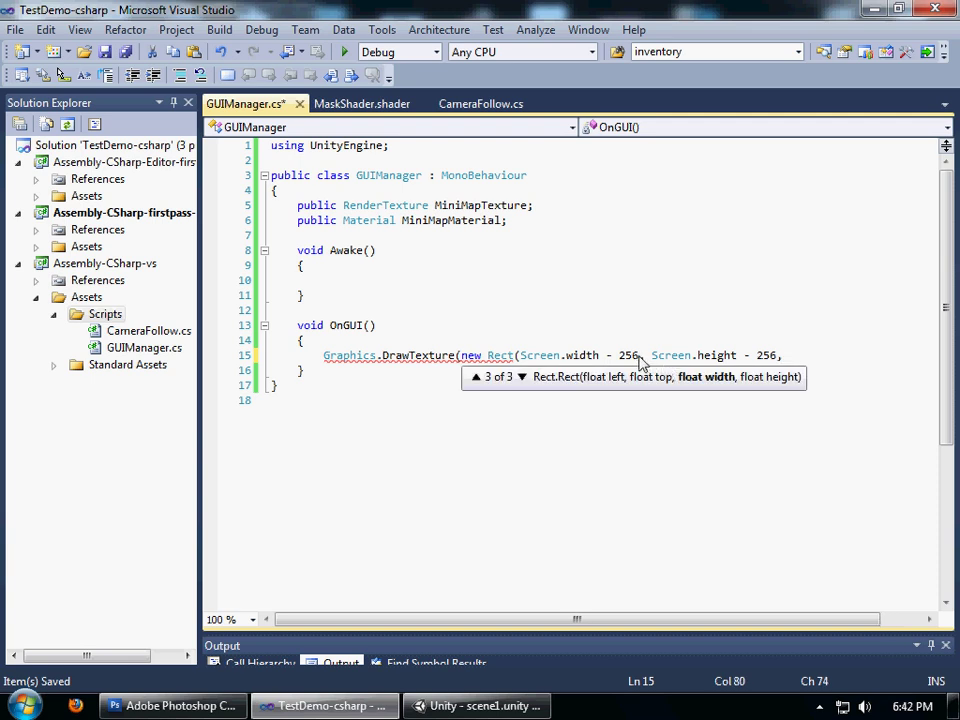
type("- 109")
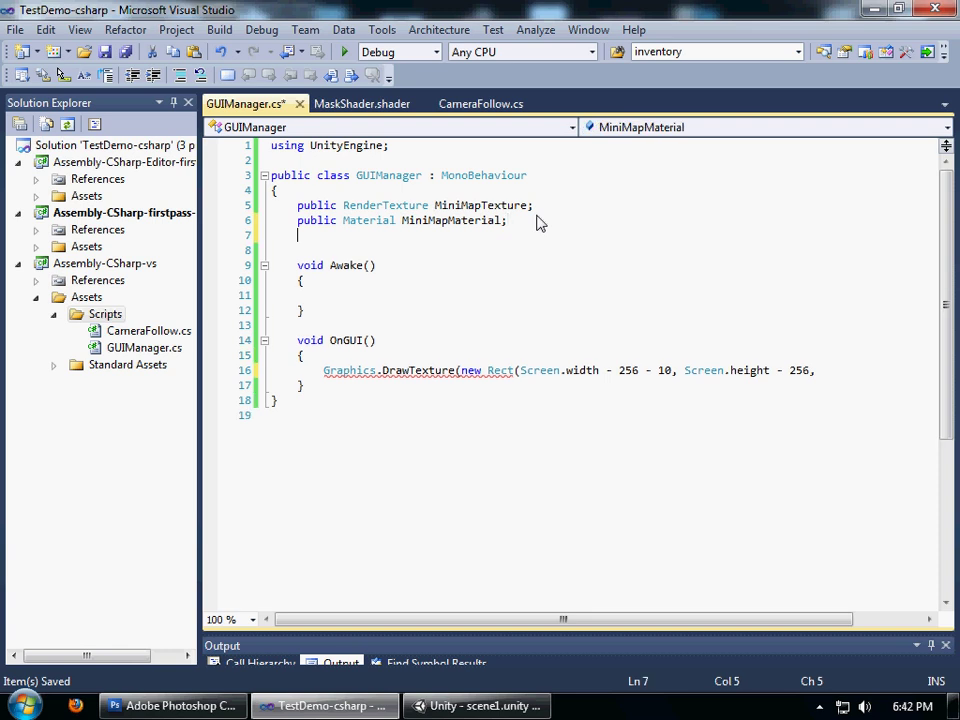
Declare a private float offset field and assign offset = 10 in Awake
type("private")
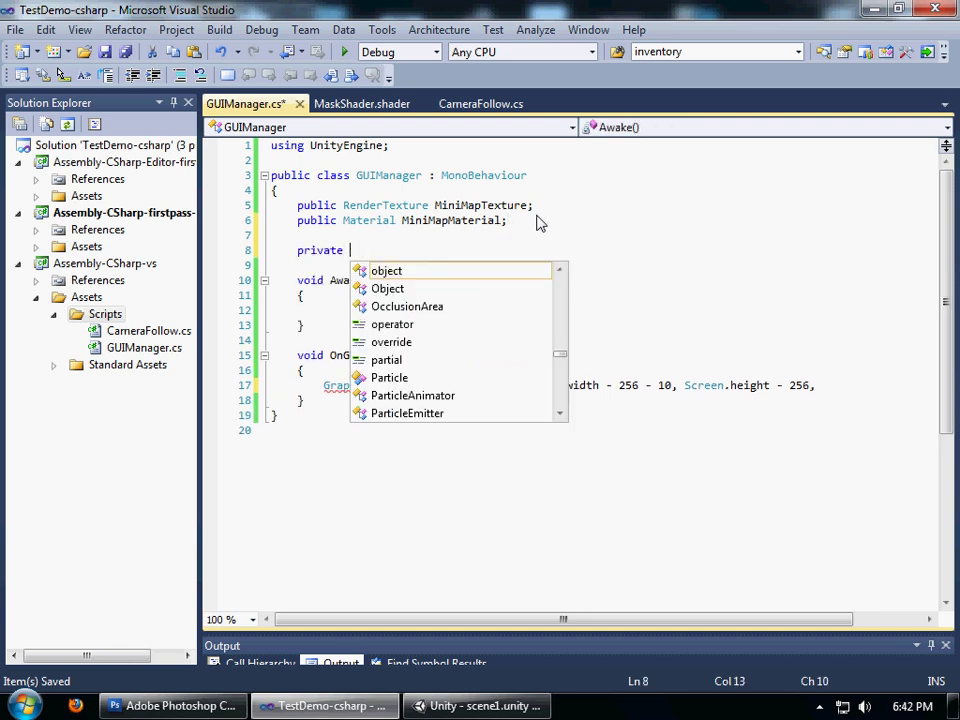
type("float offset;")
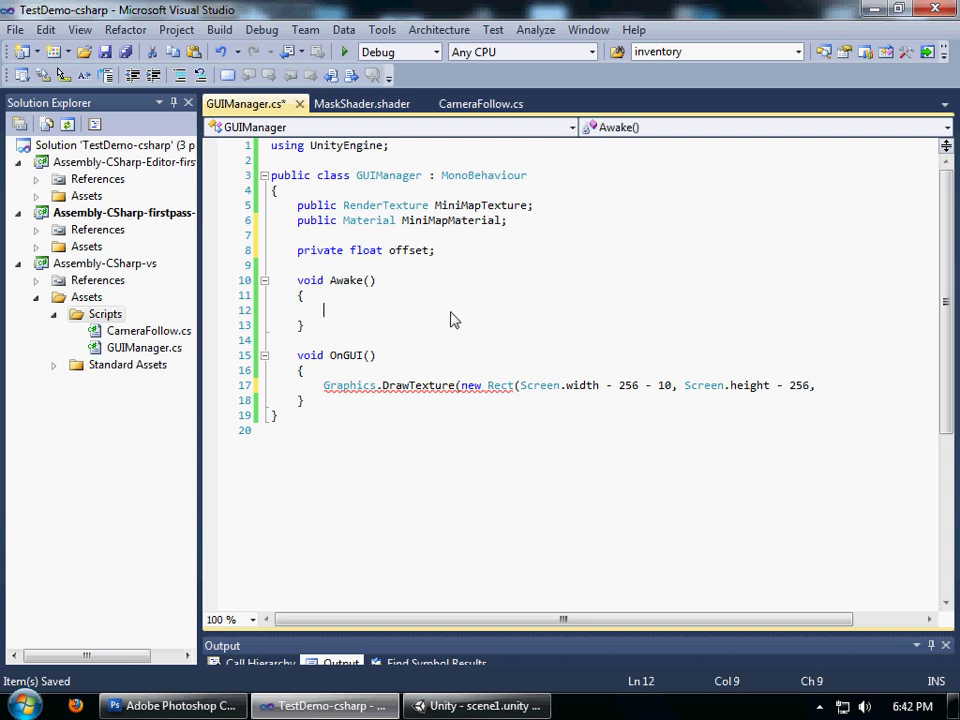
type("offset -=")
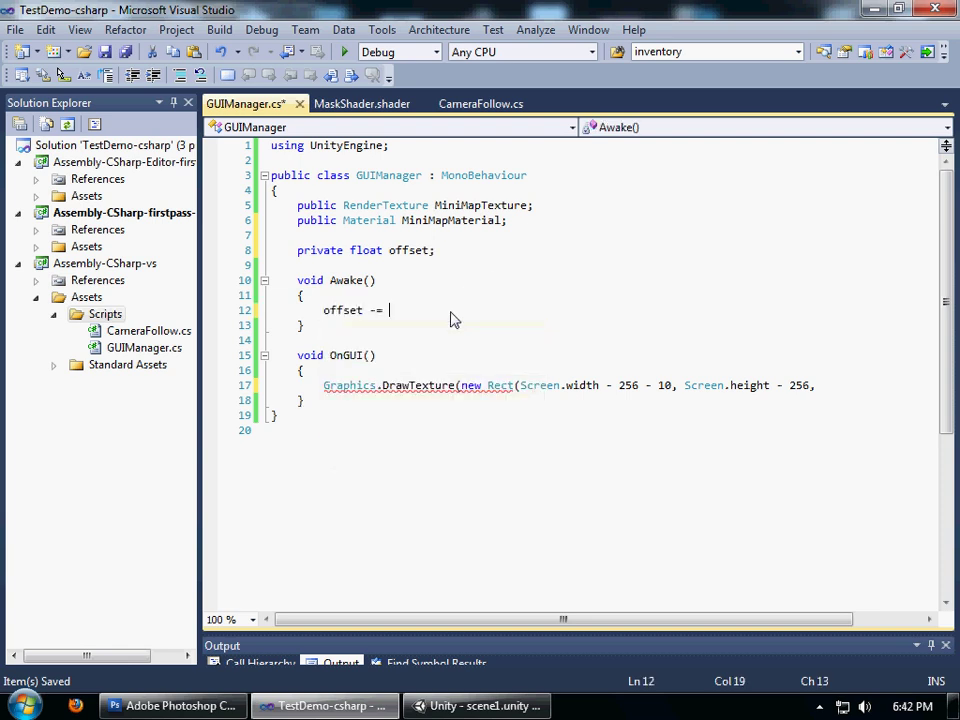
type("= 10;")
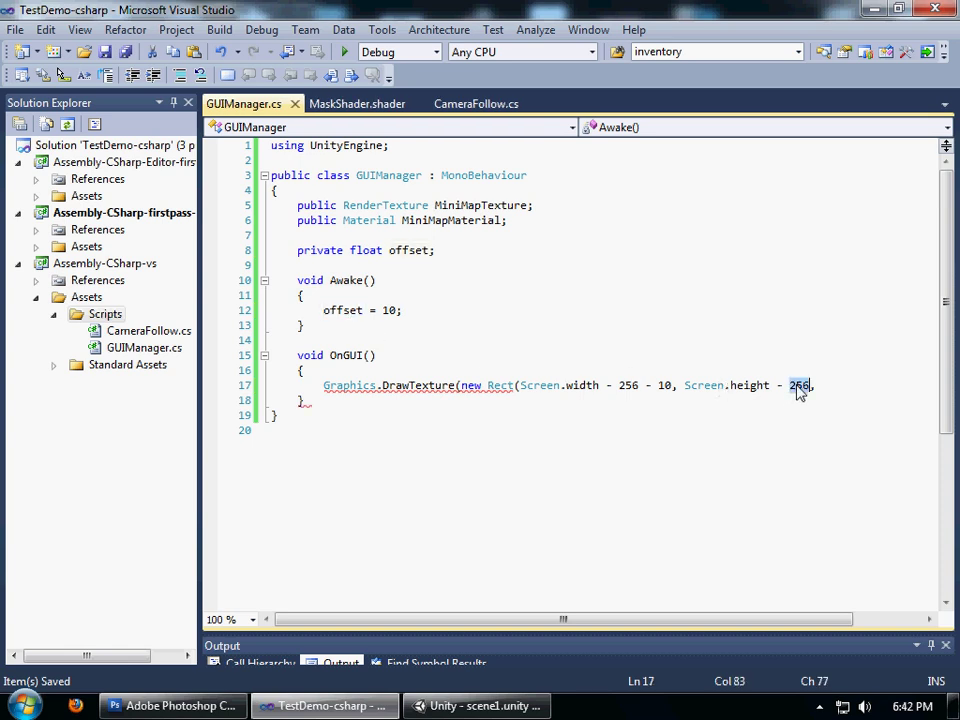
Use offset in the minimap Rect's position and give it a 256, 256 size
type("offset")
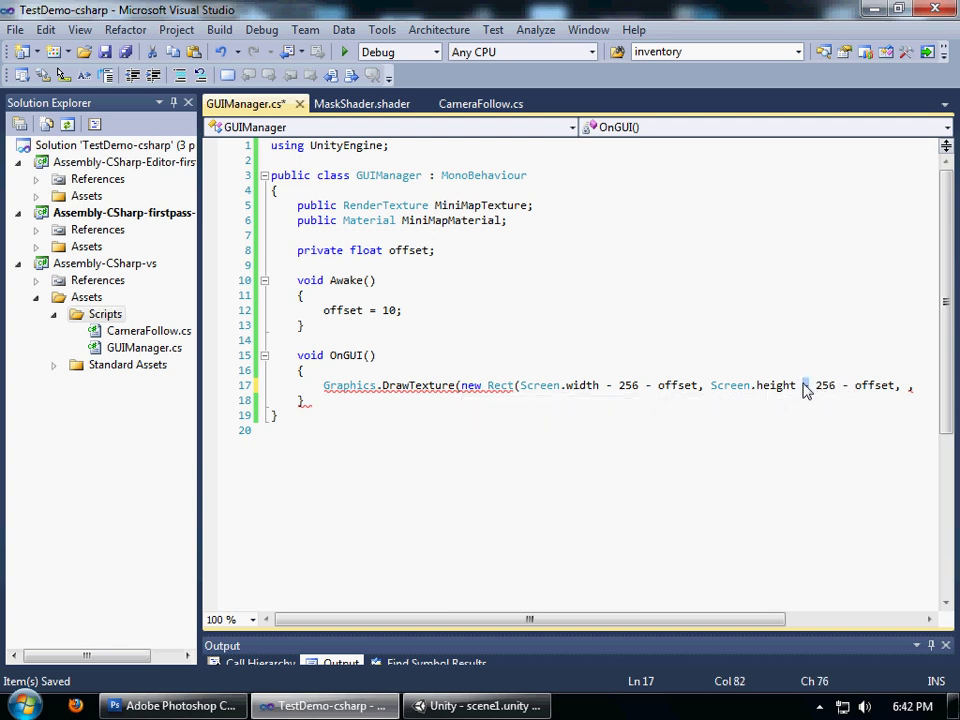
type("+")
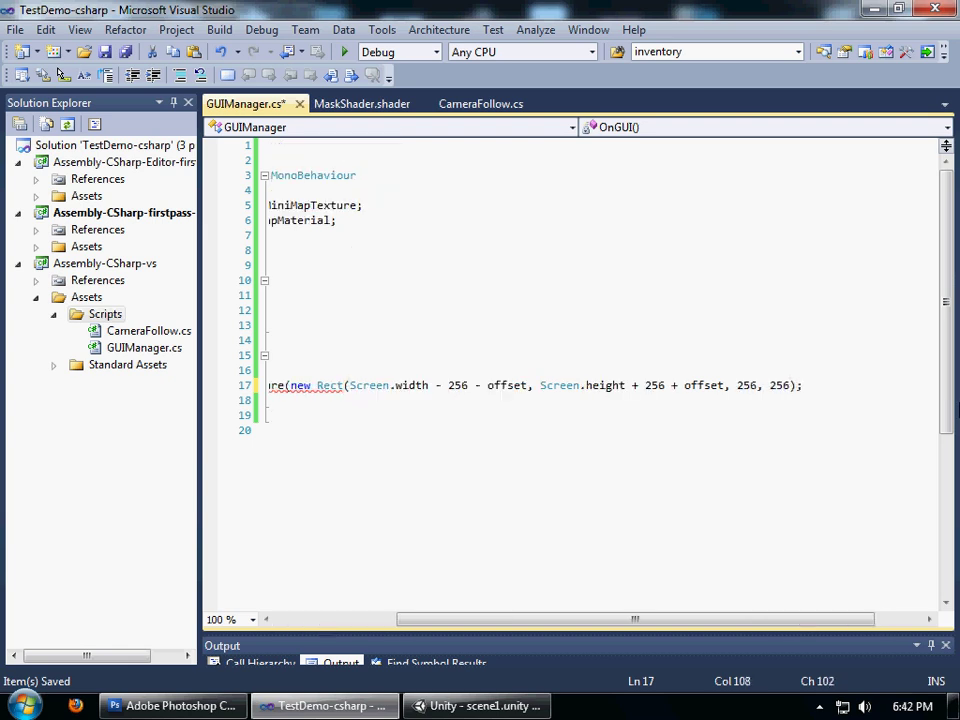
type(",")
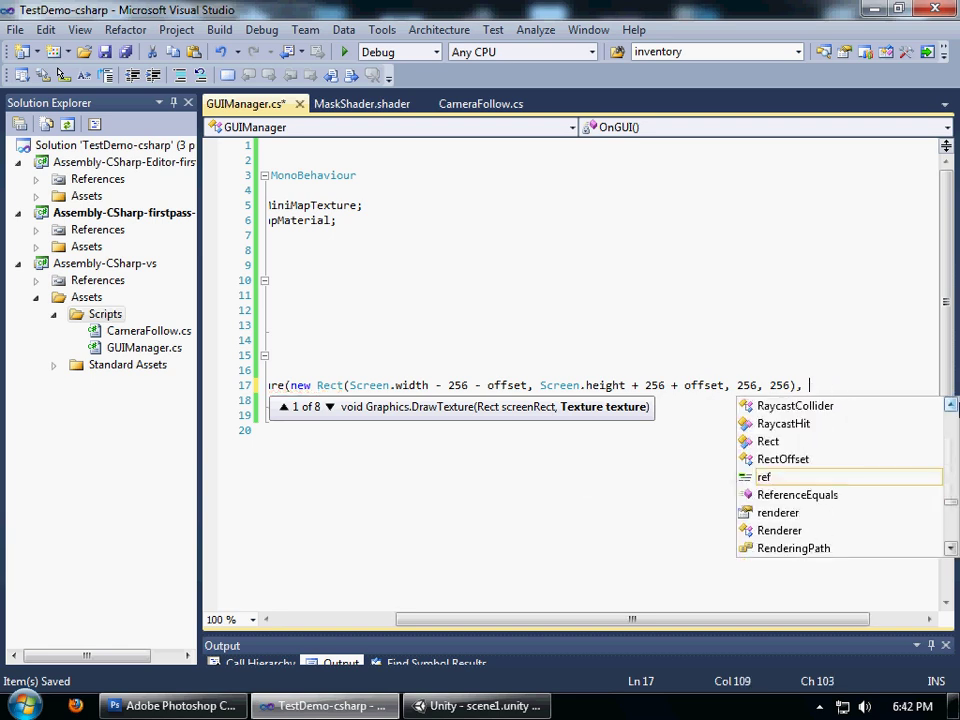
type("mini")
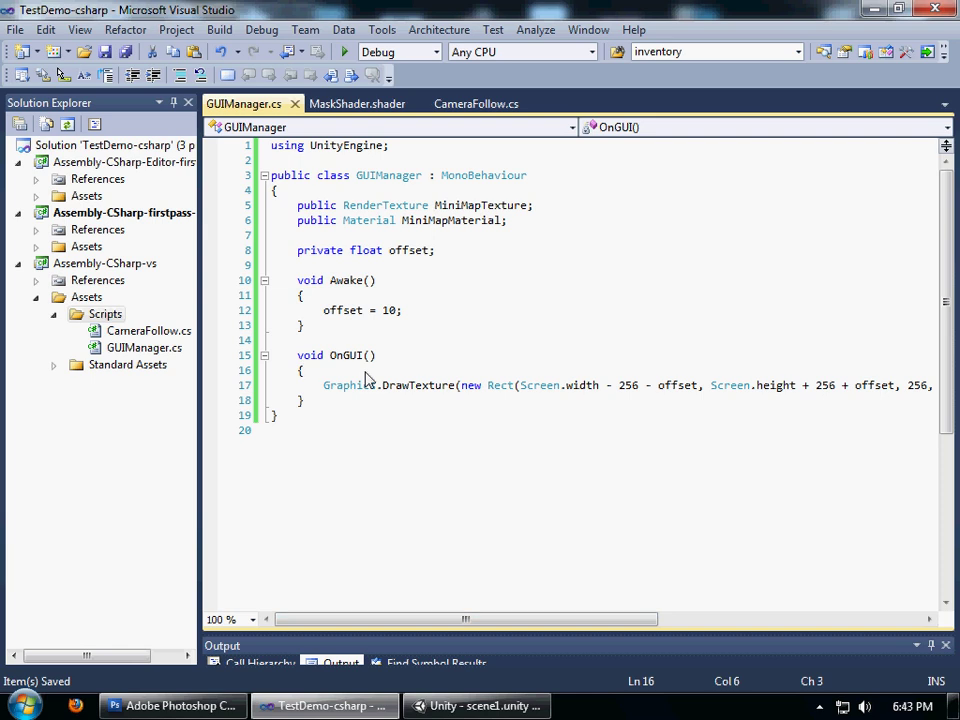
Wrap DrawTexture in an Event.current.type == EventType.Repaint check, with Rect x set to 0
key("enter")
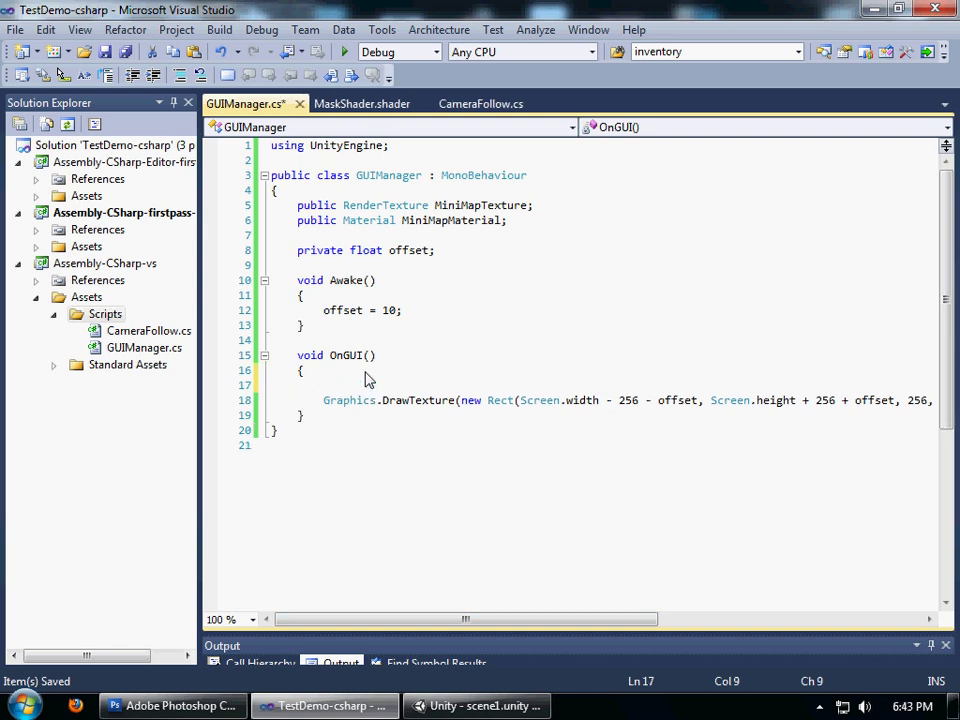
type("if(")
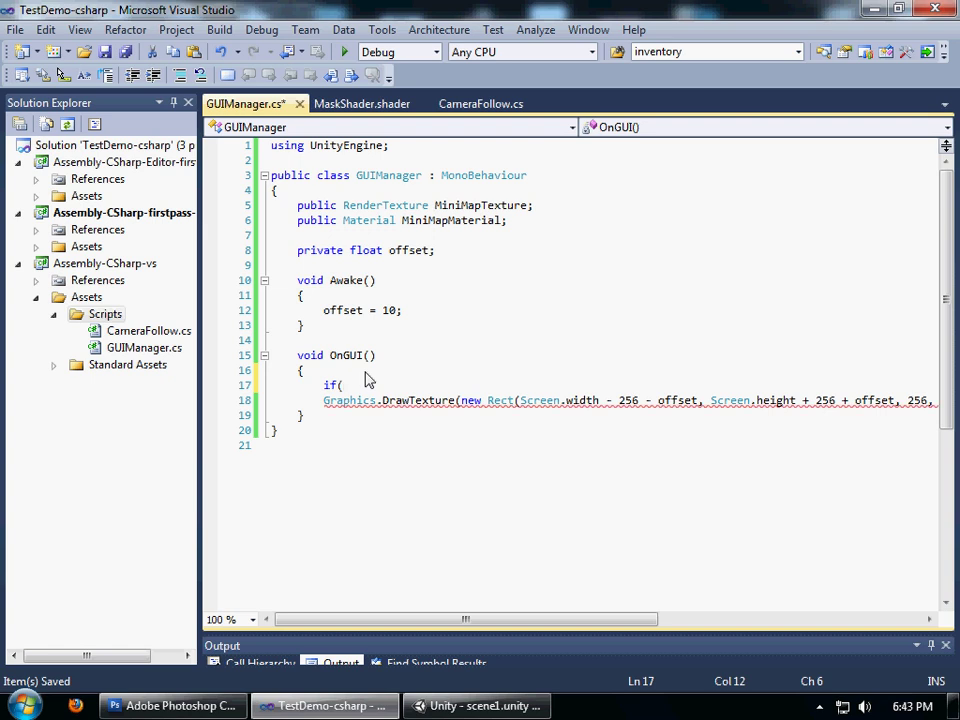
type("ev")
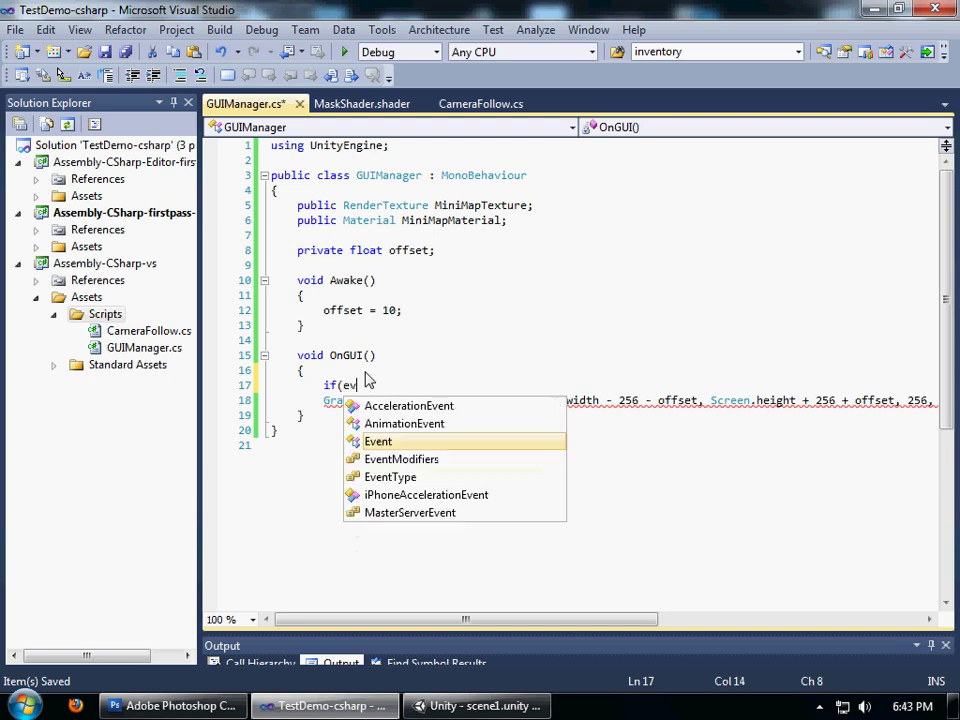
type("Event.current.type == EventType.Repaint")
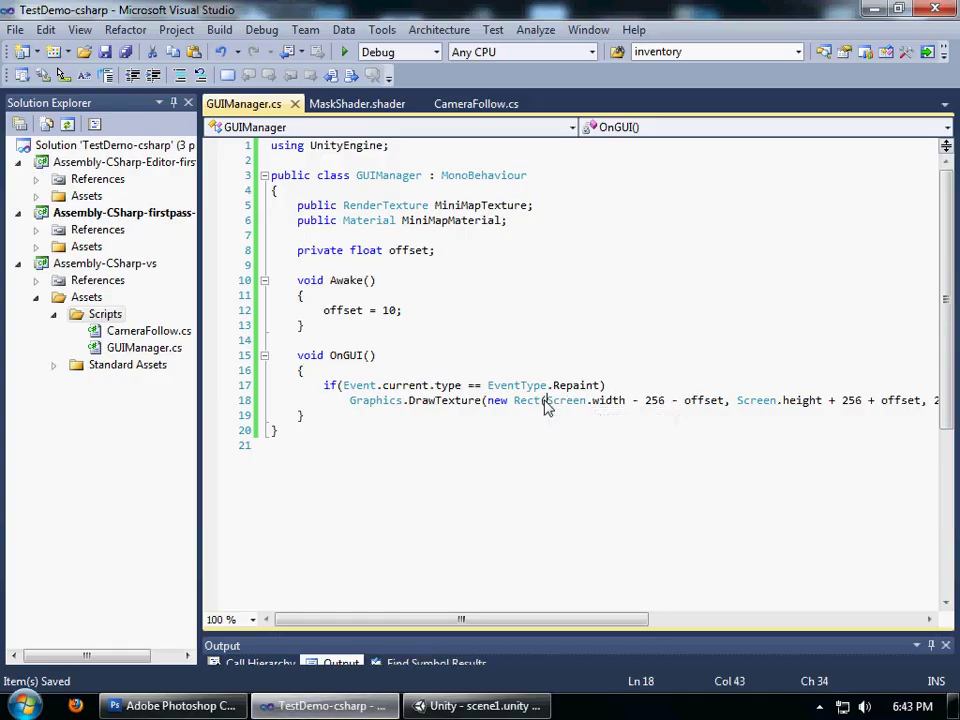
left_click_drag(548, 400, 730, 400)
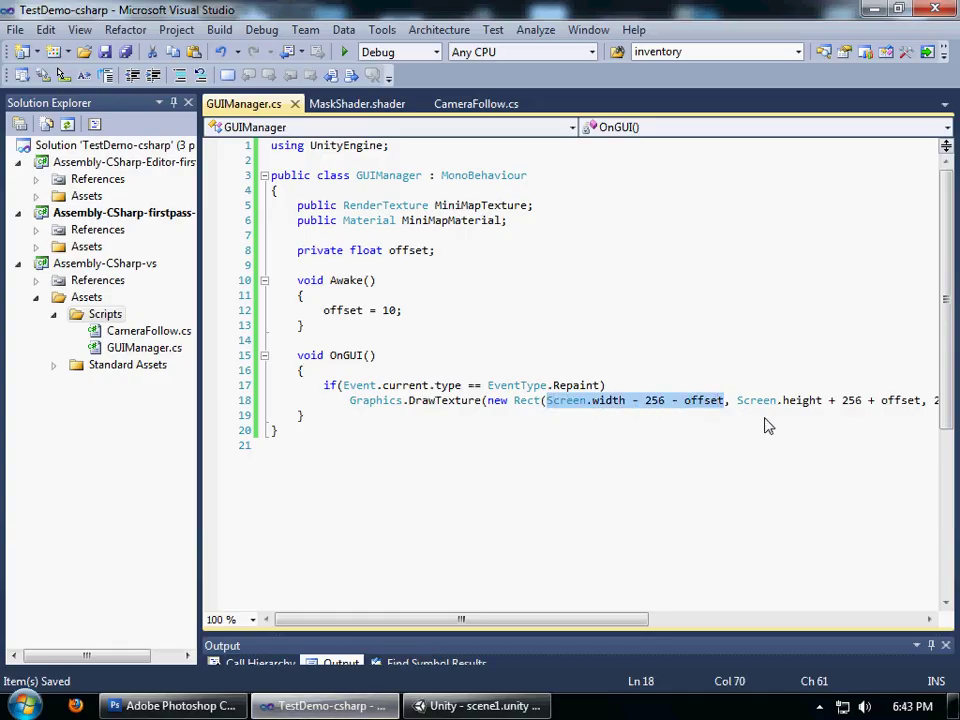
type("0")
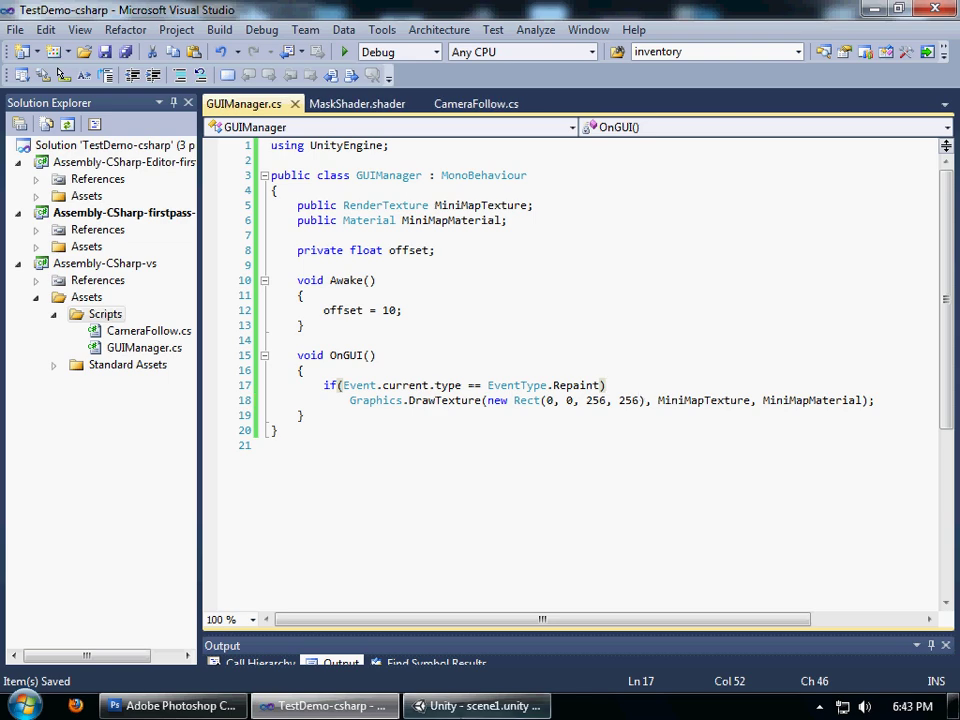
Play the scene in Unity to check the round minimap, then stop
left_click(476, 705)
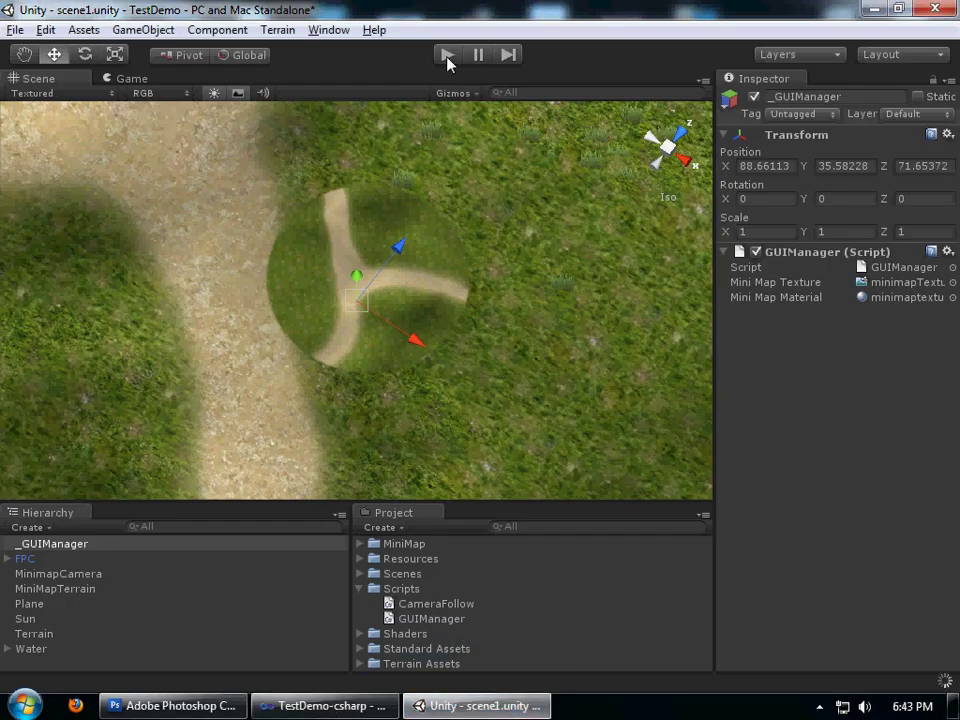
left_click(446, 54)
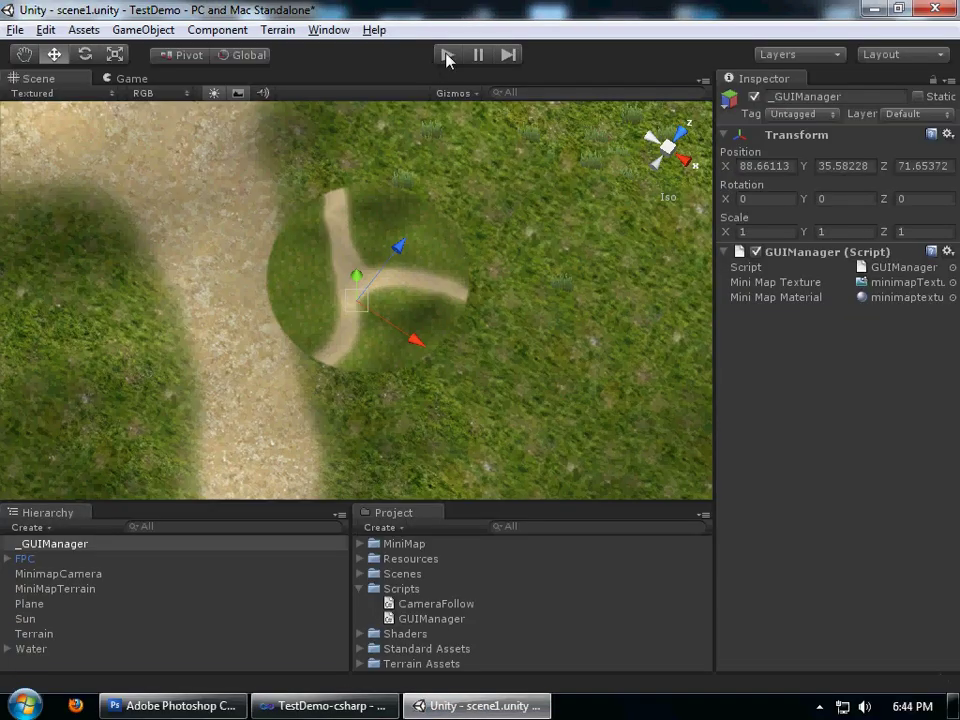
left_click(447, 54)
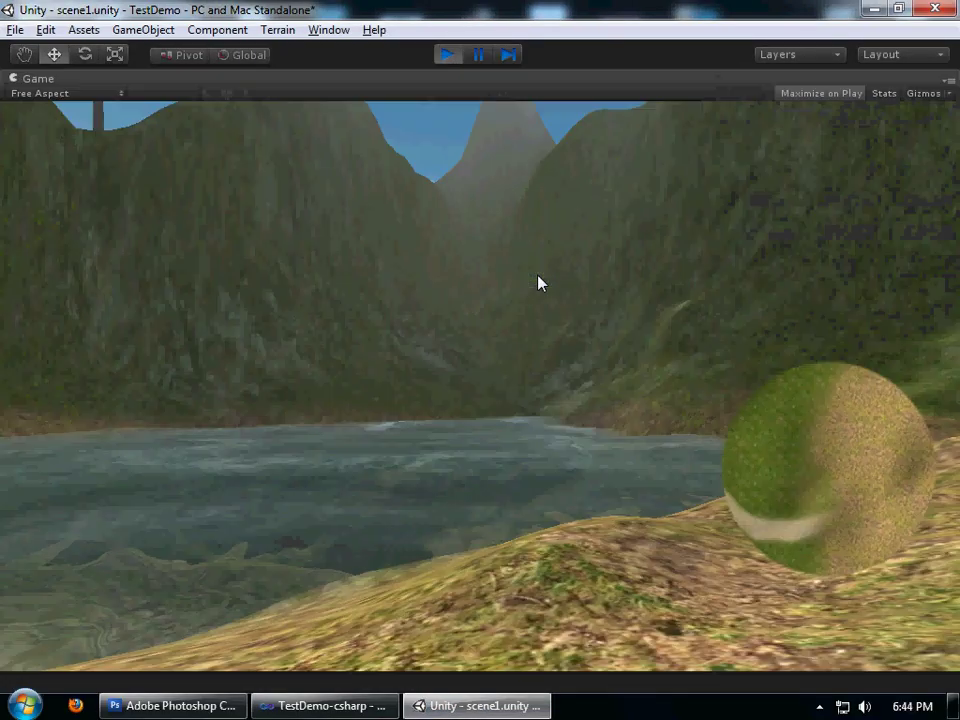
left_click(447, 54)
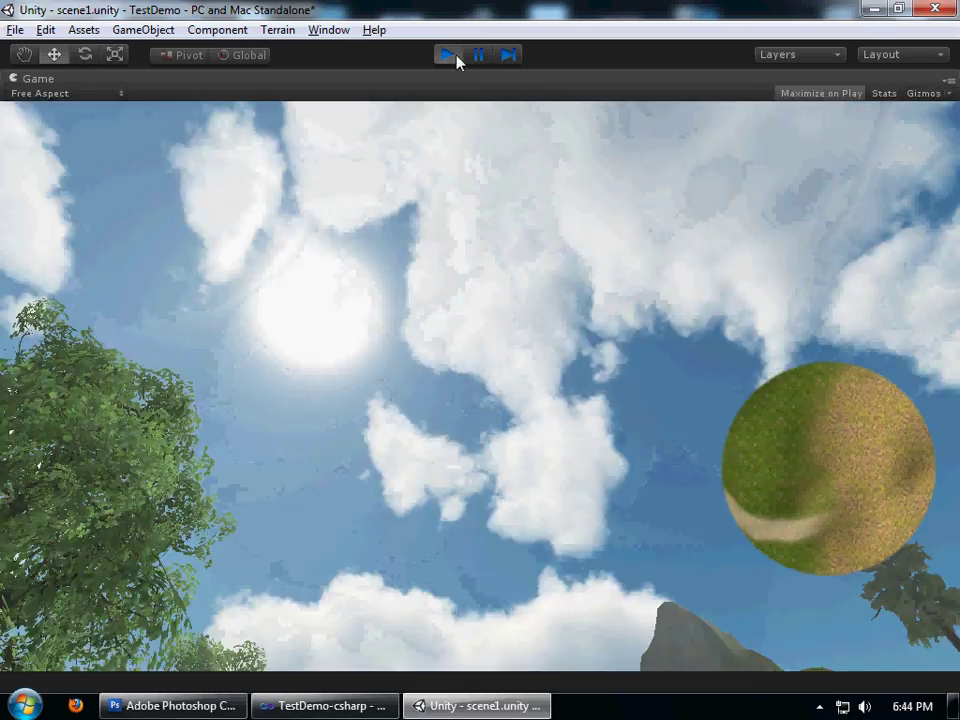
Set the Rect's y argument to offset in Visual Studio and return to Unity
left_click(324, 705)
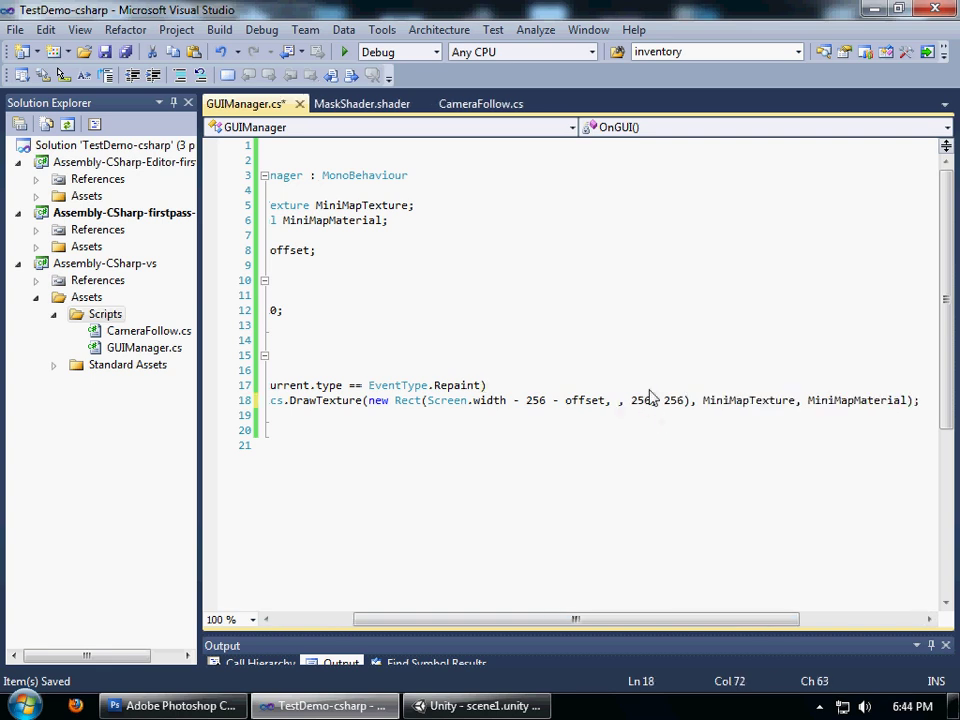
type("offset")
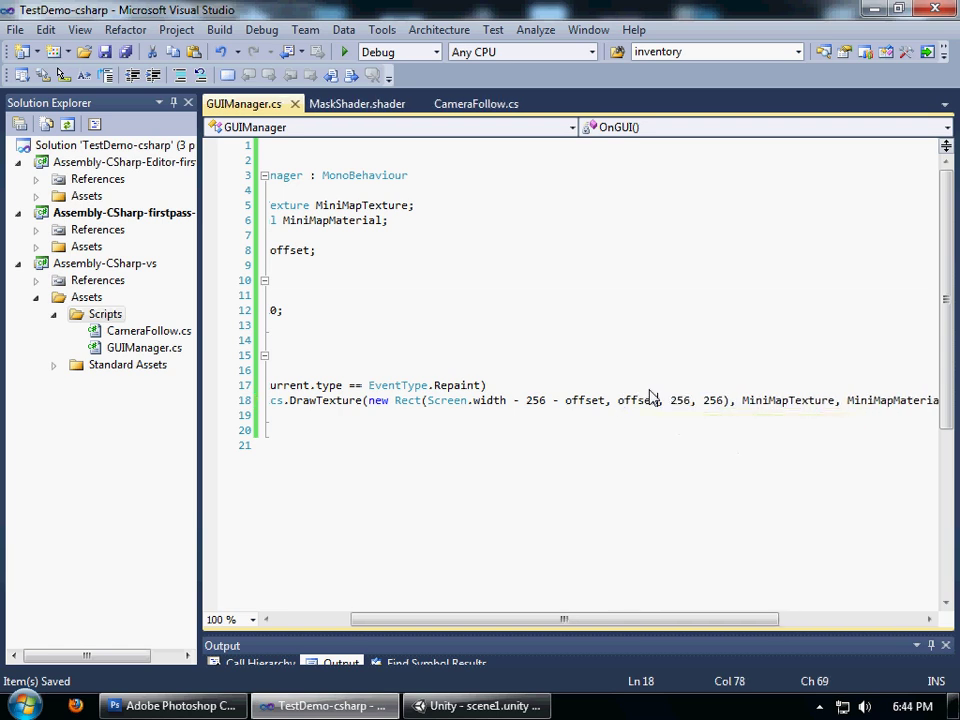
left_click(480, 705)
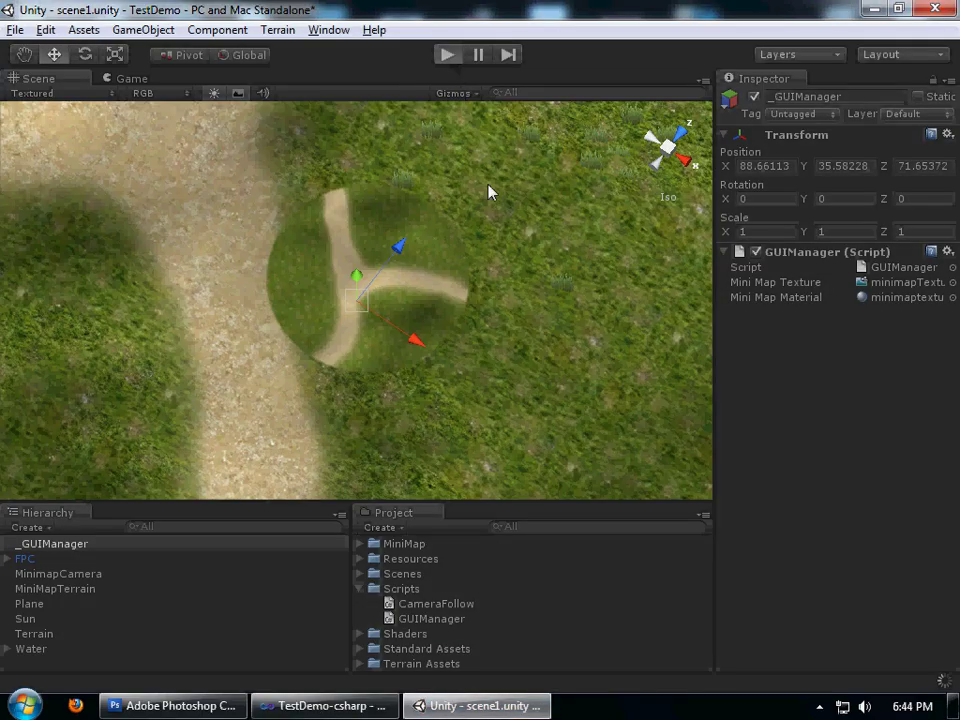
mouse_move(517, 312)
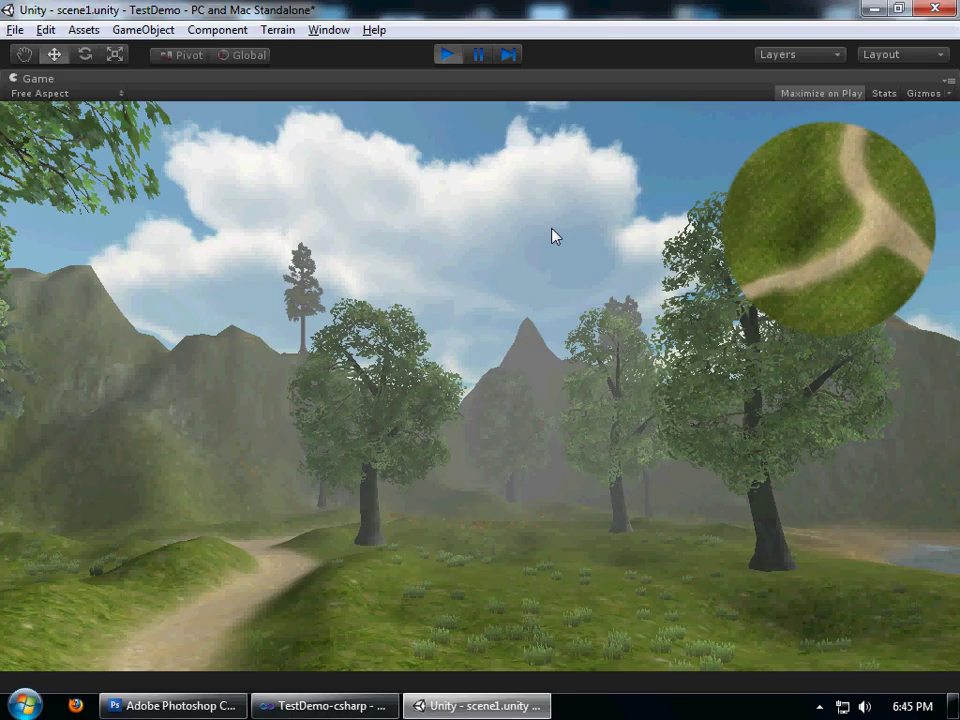
left_click(447, 54)
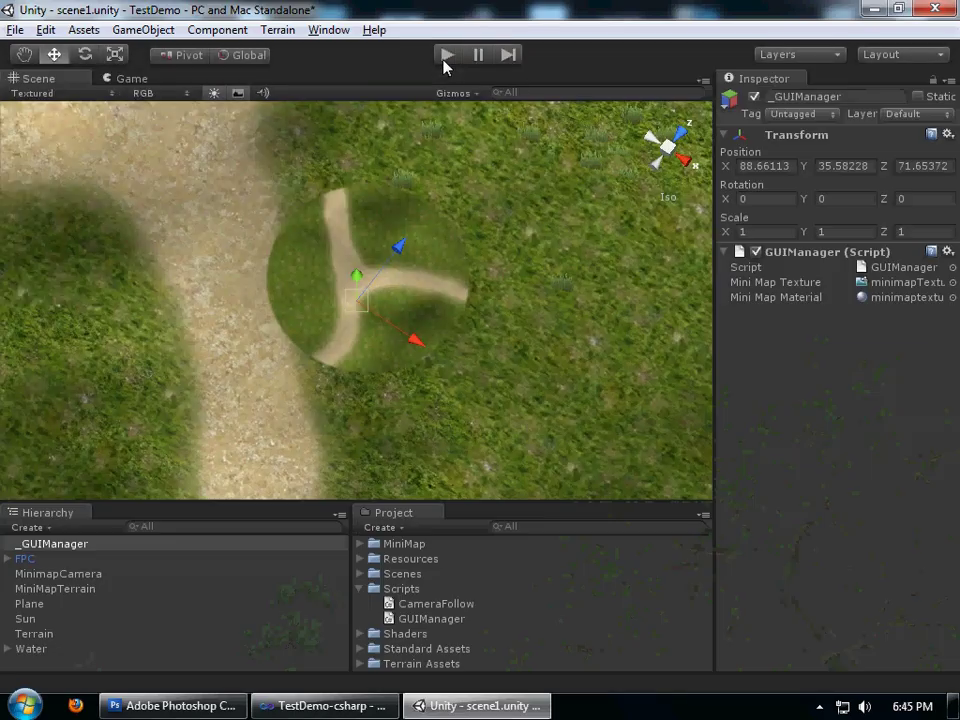